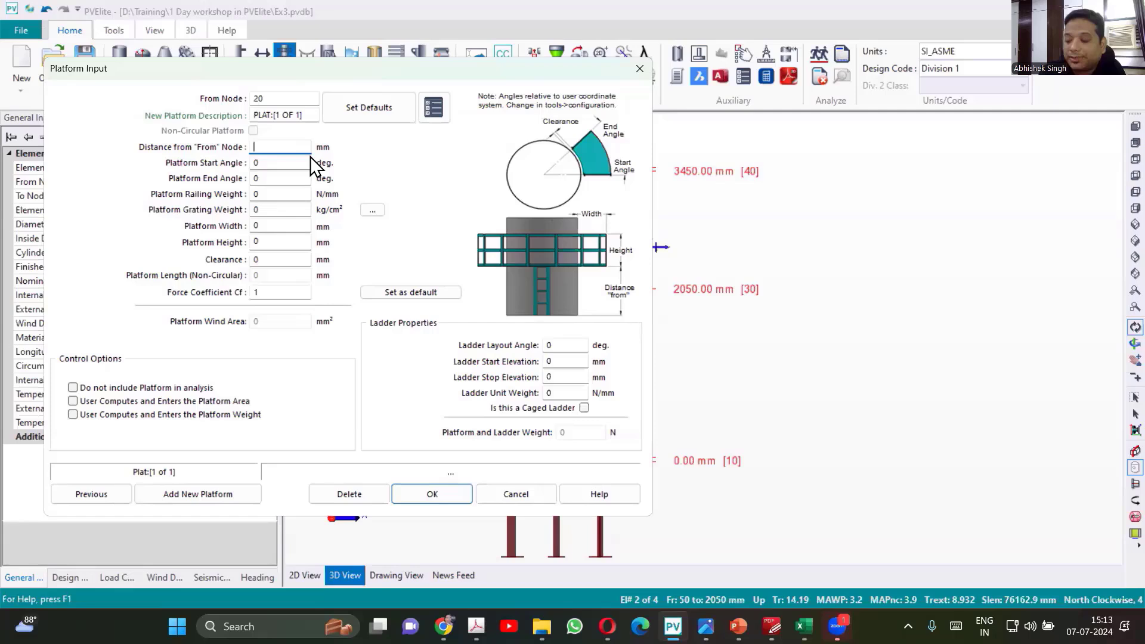
Set the platform 1000 mm from node 20, spanning 0 to 180 degrees, with railing weight 0.15 N/mm.
{"action": "type", "text": "1000"}
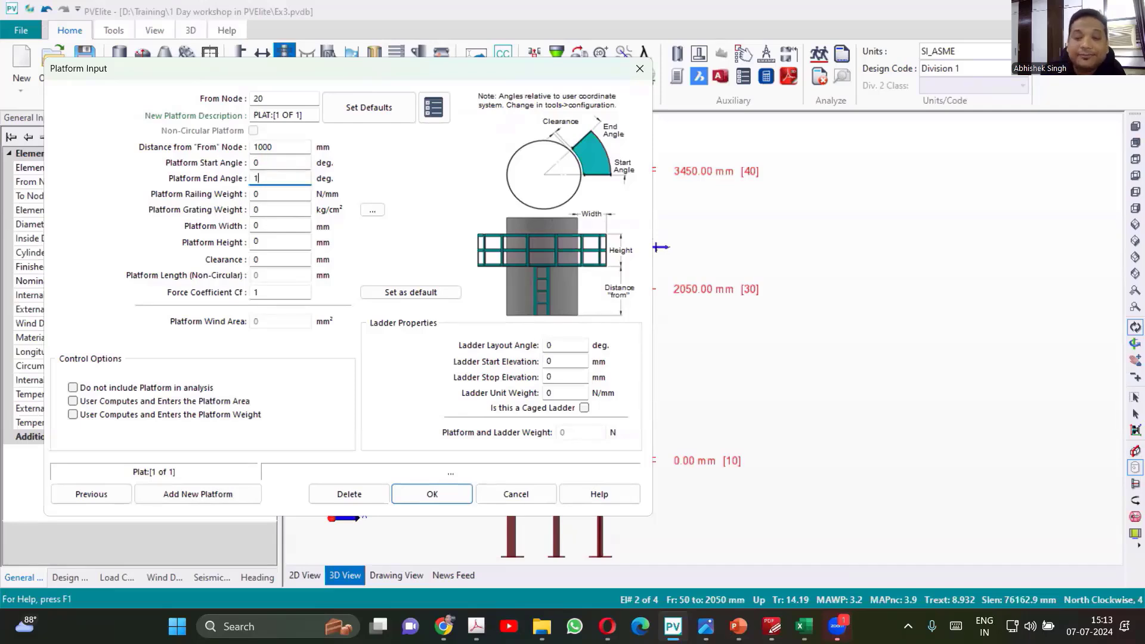
{"action": "type", "text": "80"}
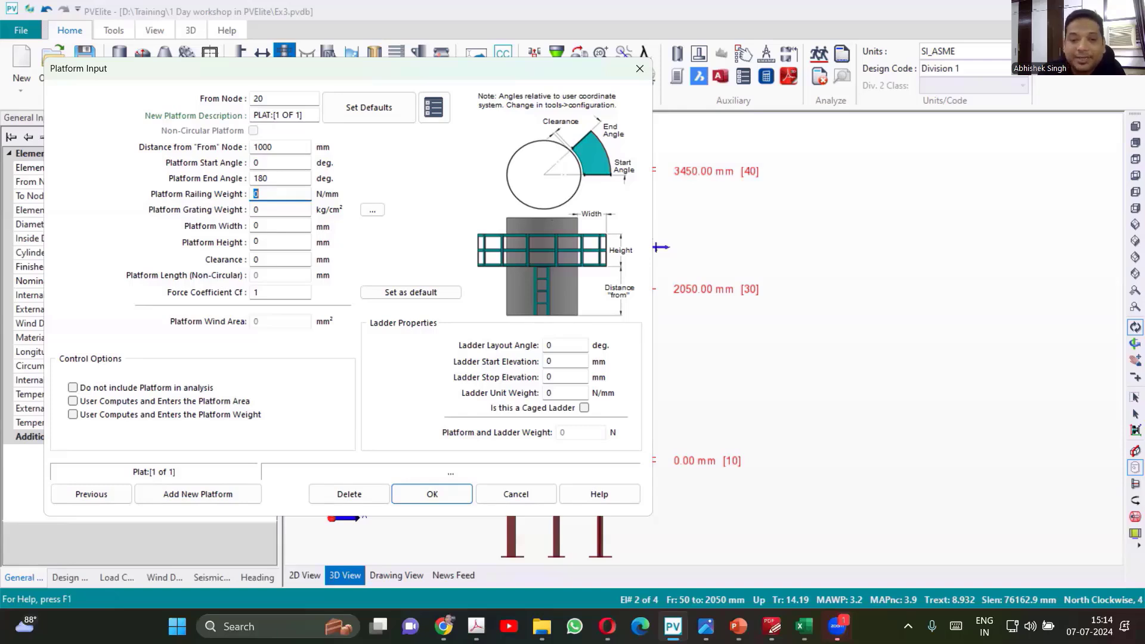
{"action": "type", "text": "15"}
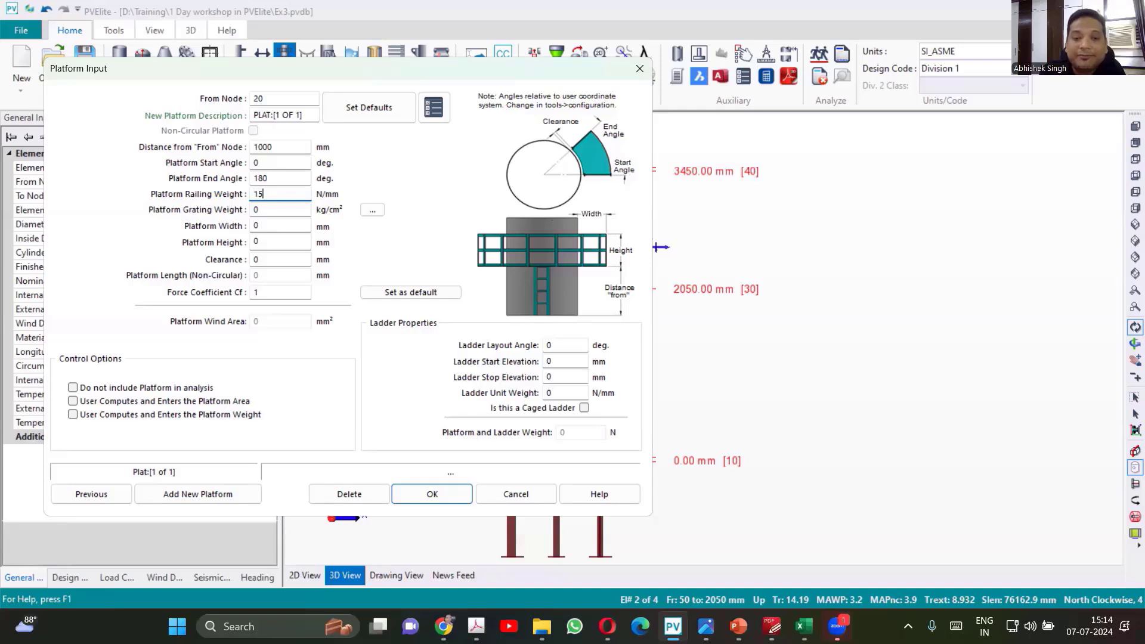
{"action": "type", "text": "0."}
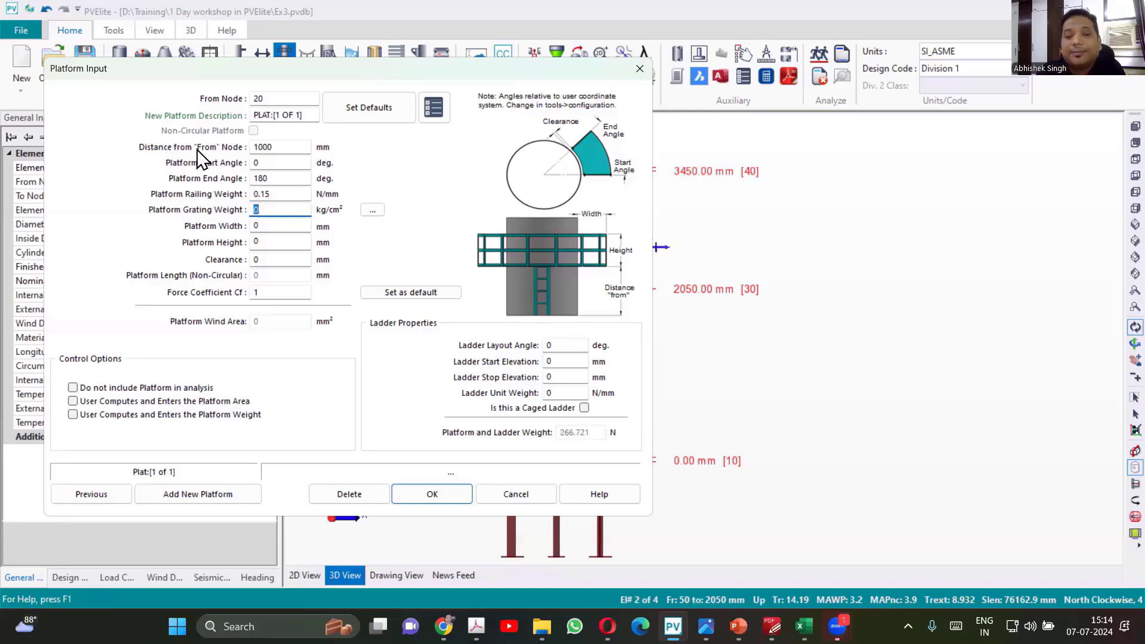
{"action": "mouse_move", "coordinate": [276, 225]}
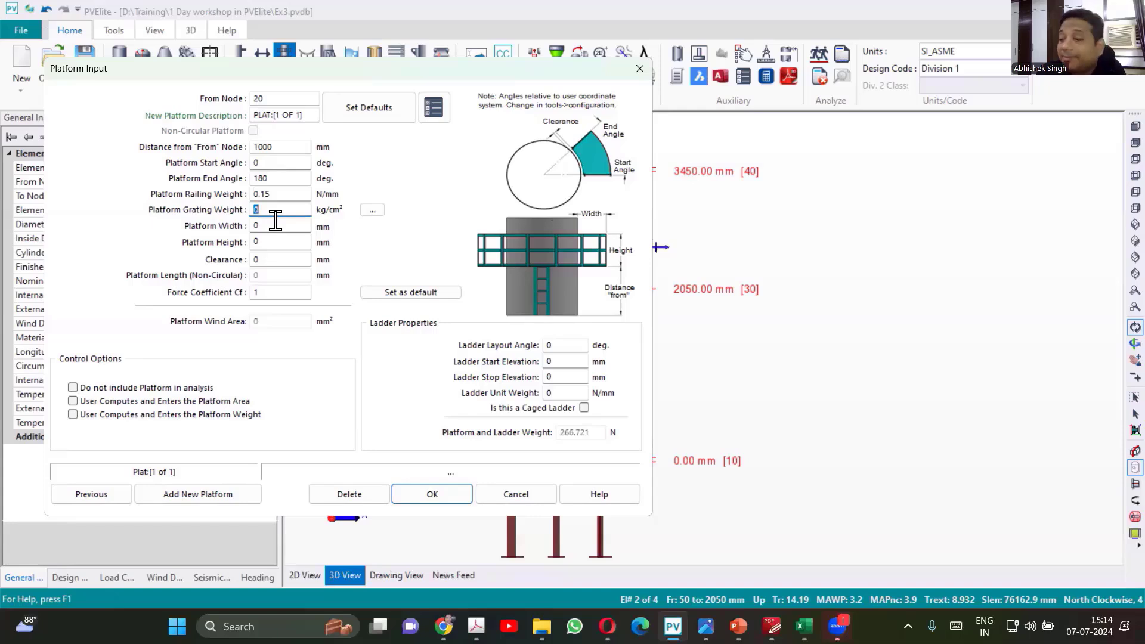
Enter the platform grating weight as 170/10000.
{"action": "type", "text": "17"}
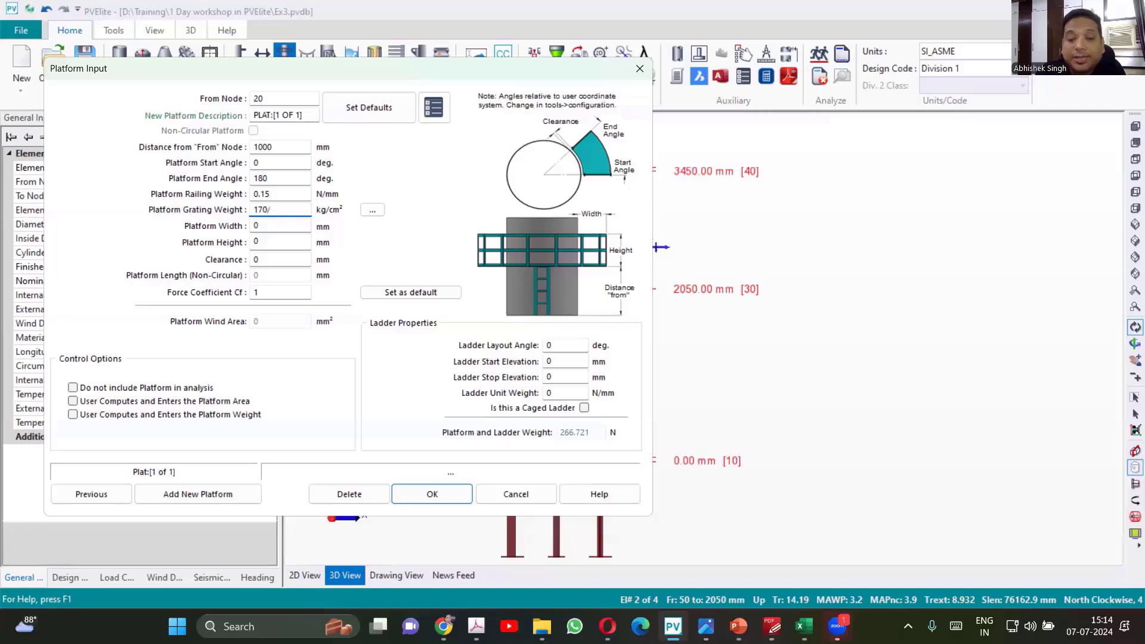
{"action": "type", "text": "10"}
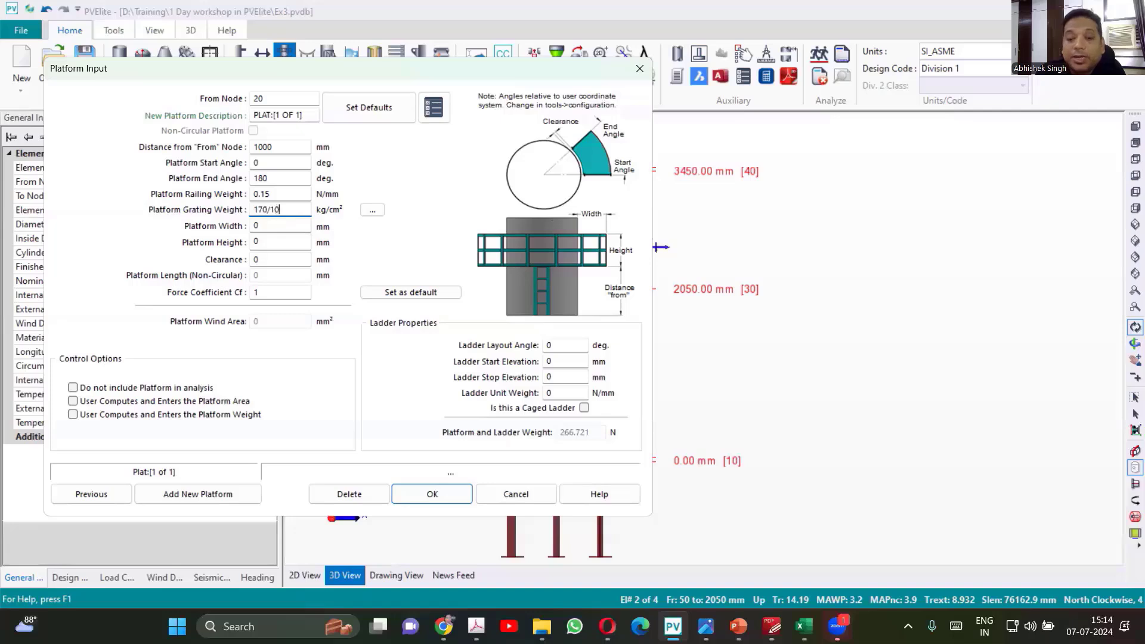
{"action": "type", "text": "000"}
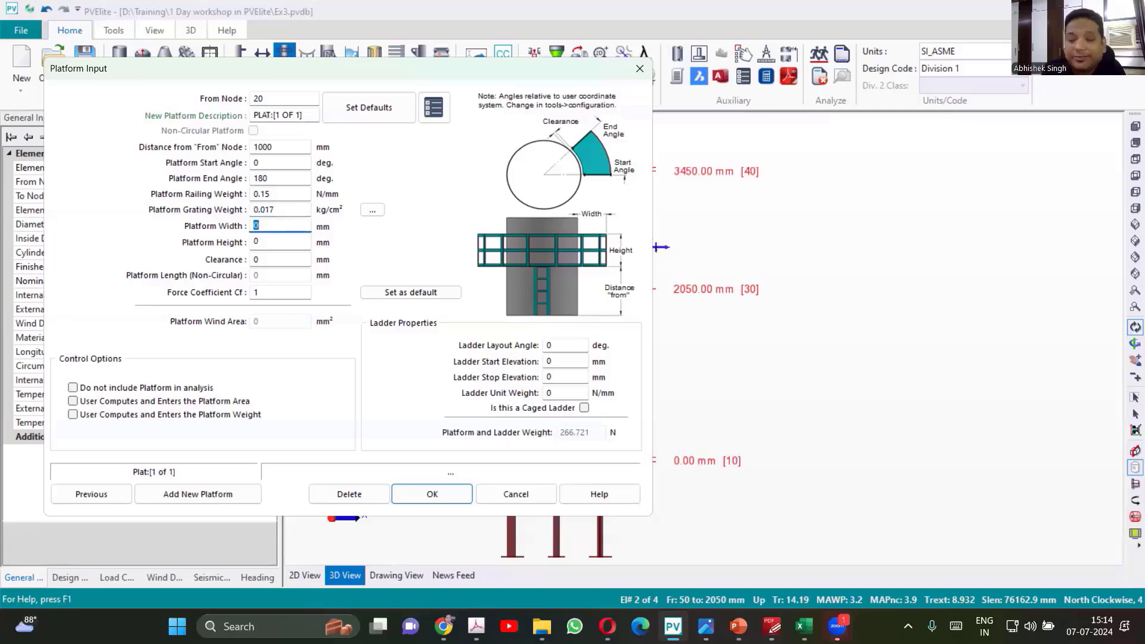
Make the platform 1500 mm wide and 1000 mm high with 50 mm clearance.
{"action": "type", "text": "1500"}
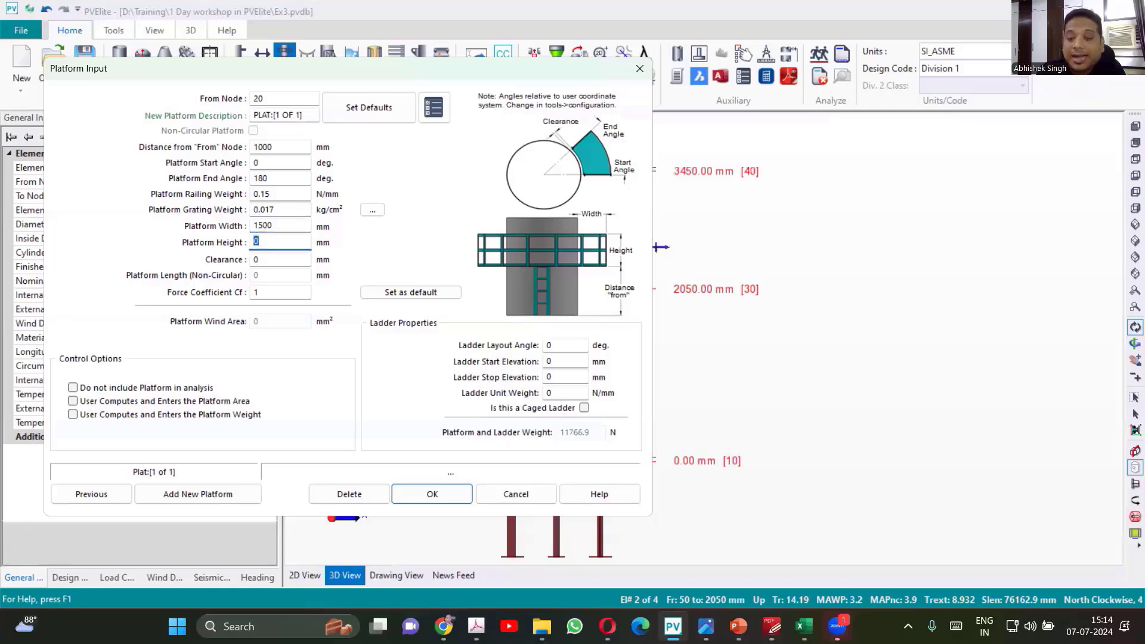
{"action": "type", "text": "1000"}
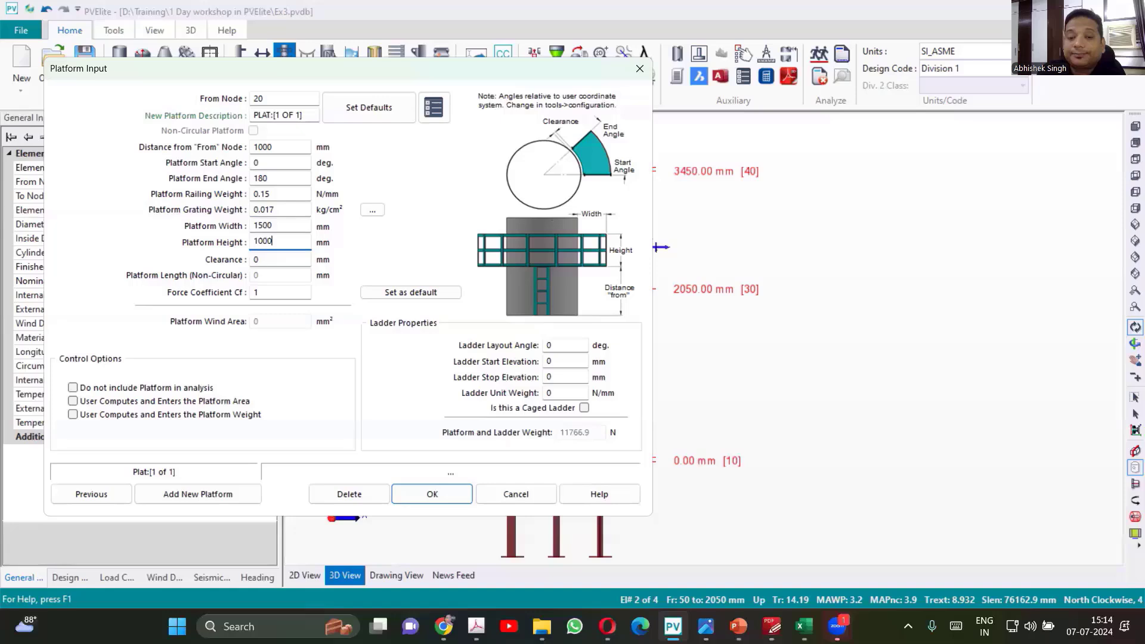
{"action": "left_click", "coordinate": [279, 259]}
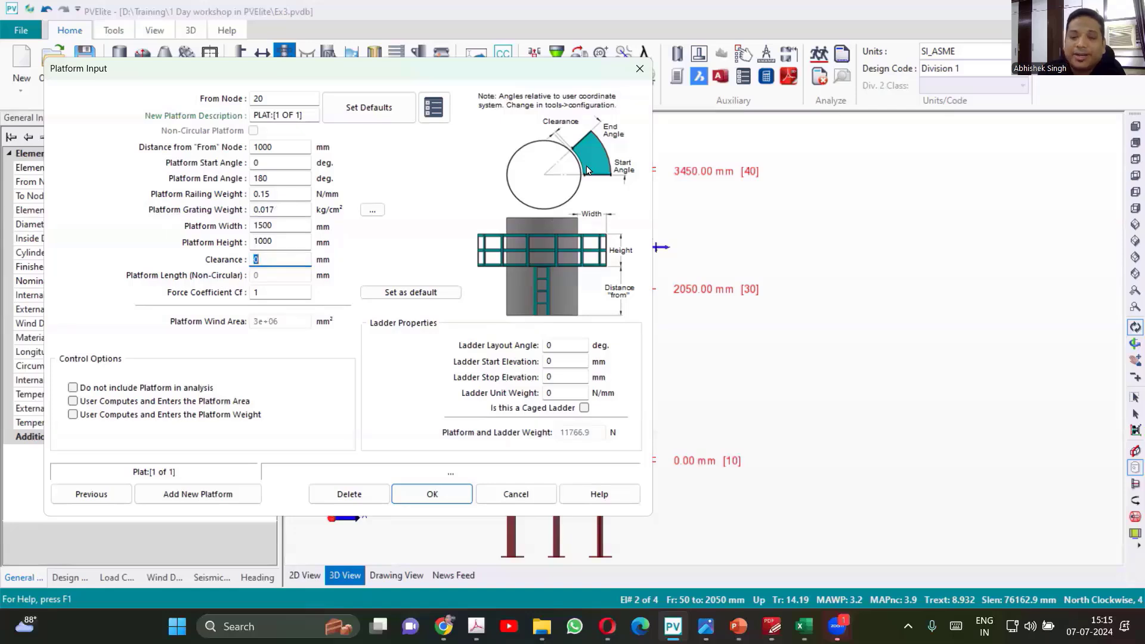
{"action": "type", "text": "50"}
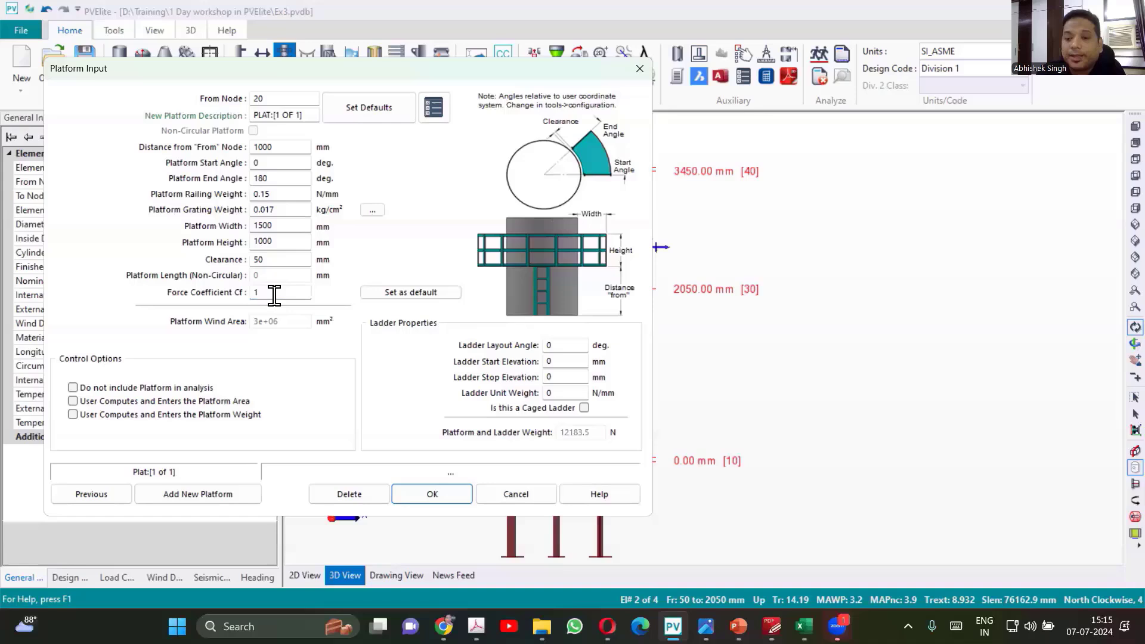
{"action": "mouse_move", "coordinate": [407, 357]}
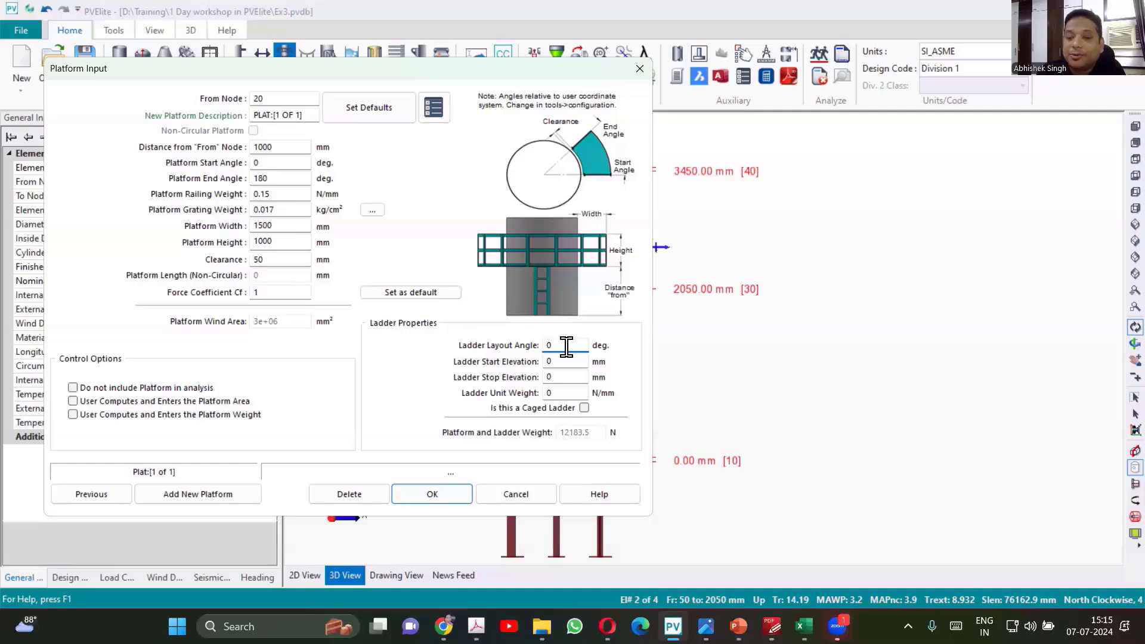
Set the ladder layout angle to 0 and its start and stop elevations to 0 and 4000 mm.
{"action": "triple_click", "coordinate": [549, 345]}
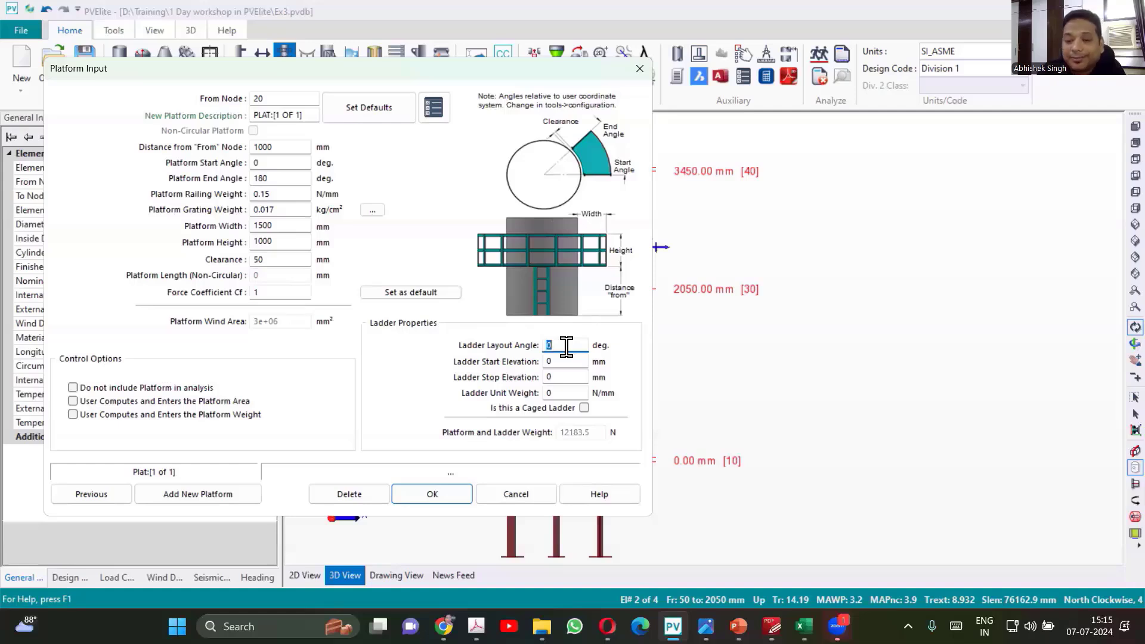
{"action": "left_click", "coordinate": [564, 361]}
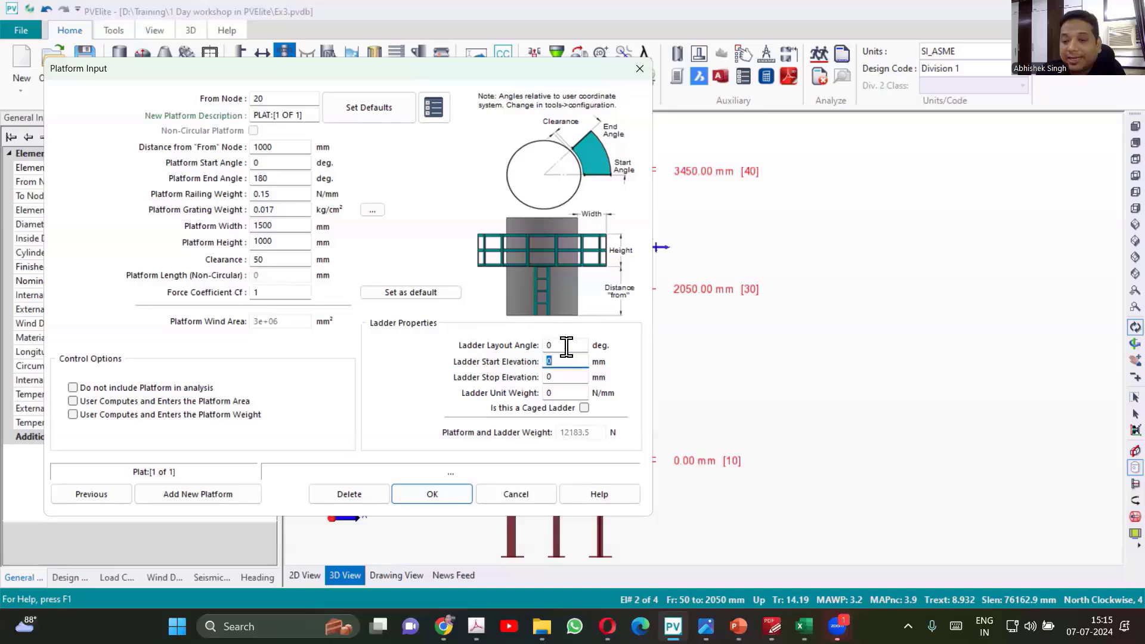
{"action": "left_click", "coordinate": [564, 376]}
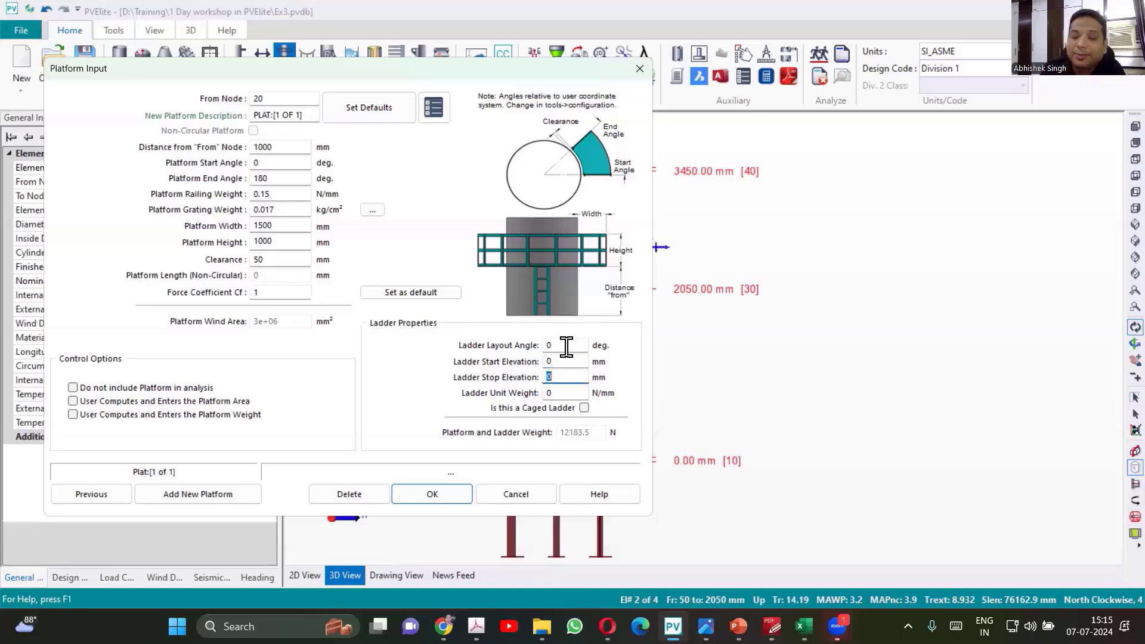
{"action": "type", "text": "200"}
{"action": "left_click", "coordinate": [566, 392]}
{"action": "type", "text": "4"}
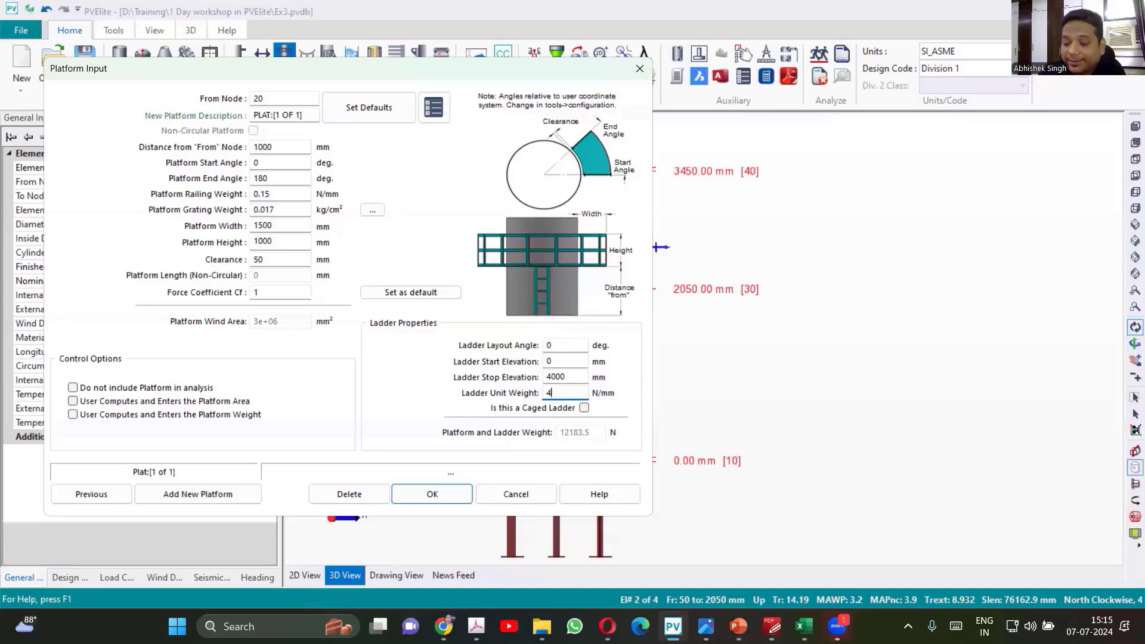
{"action": "type", "text": "0"}
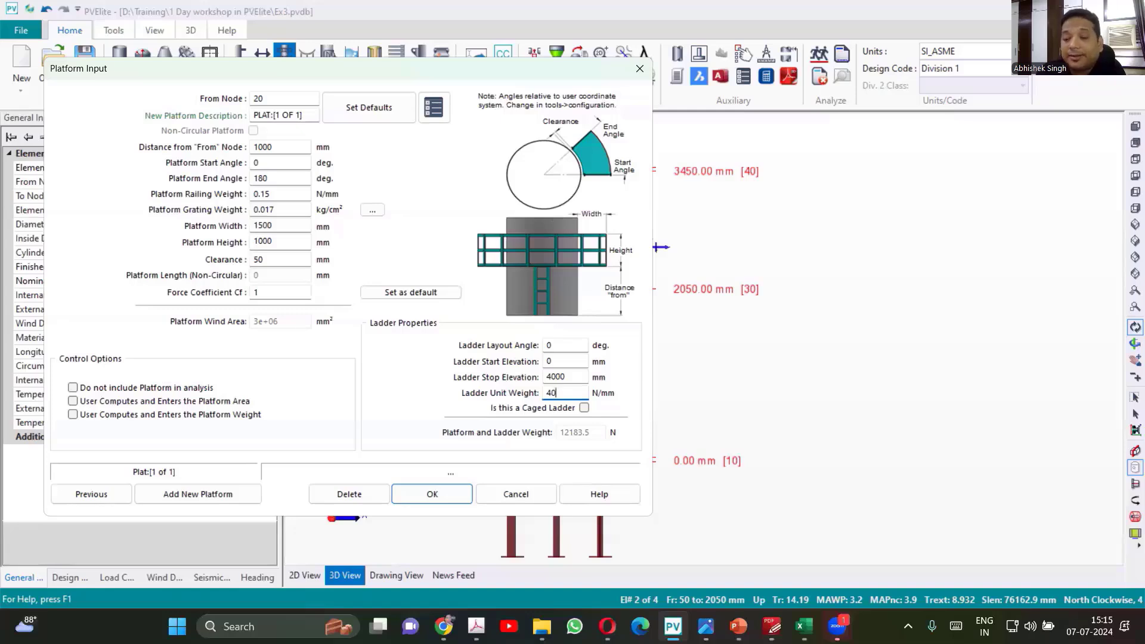
Give the ladder a unit weight of 400/1000 N/mm and mark it as caged.
{"action": "type", "text": "0/"}
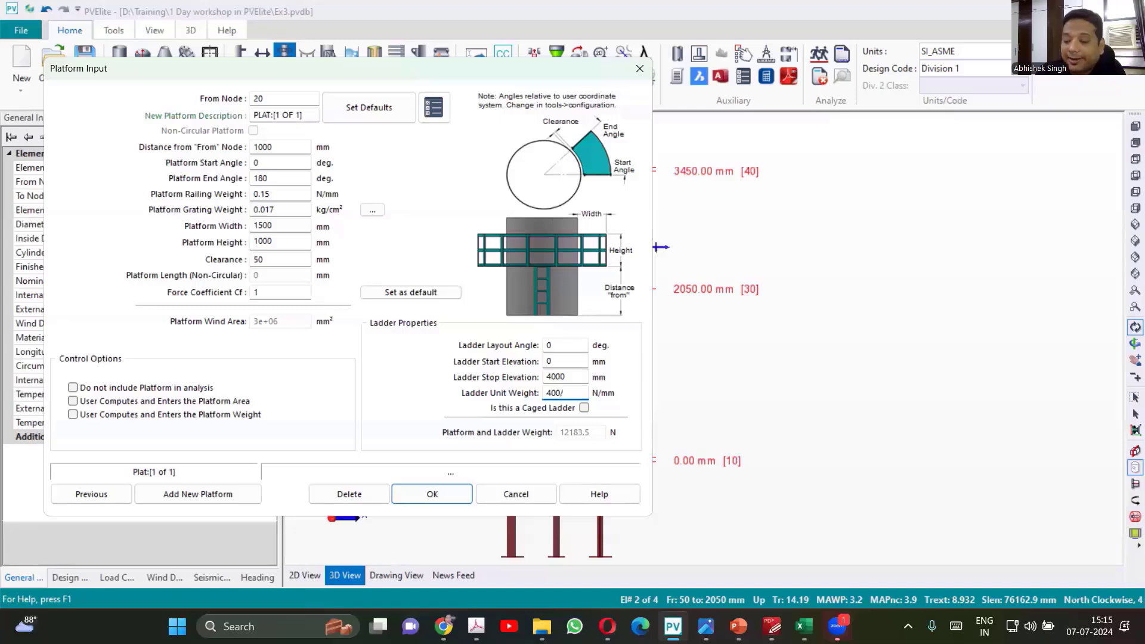
{"action": "type", "text": "1000"}
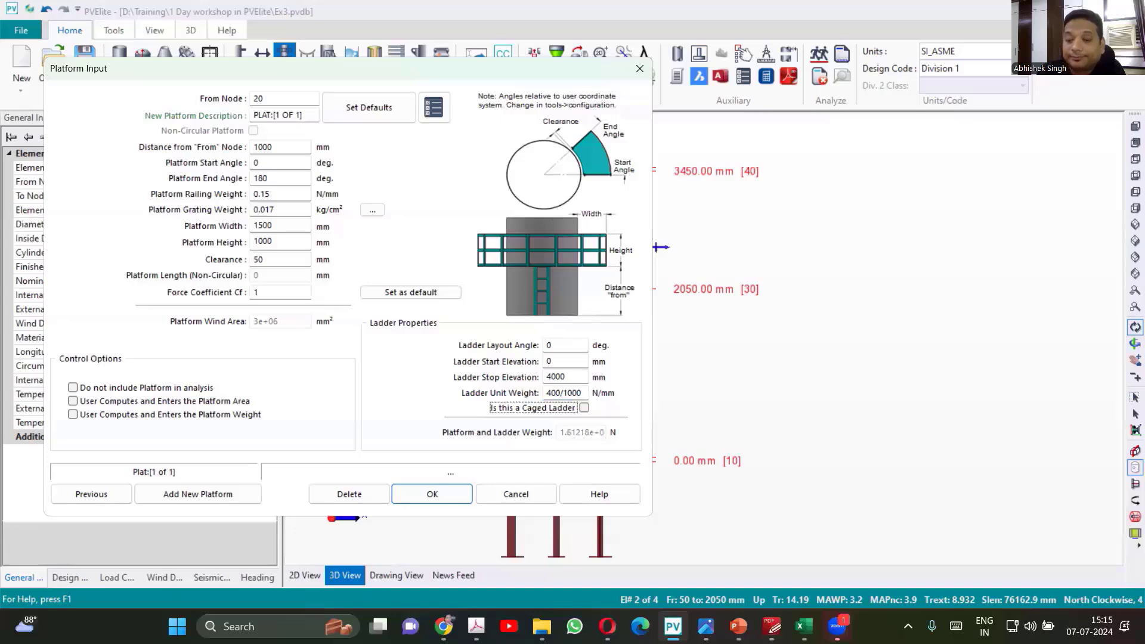
{"action": "triple_click", "coordinate": [564, 393]}
{"action": "type", "text": "0.4"}
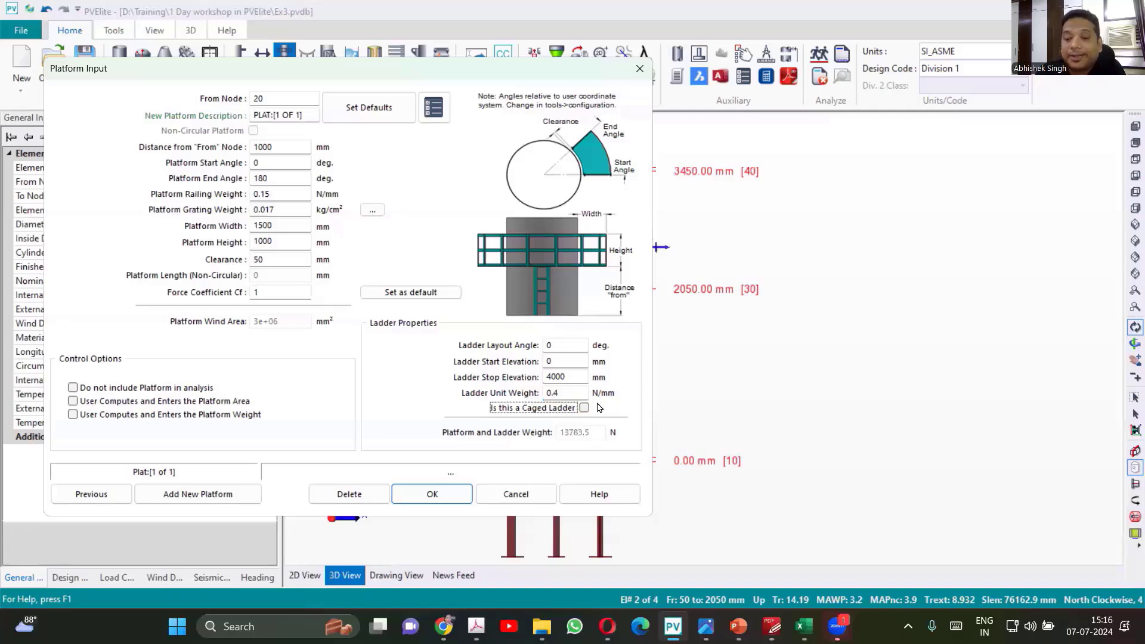
{"action": "left_click", "coordinate": [583, 407]}
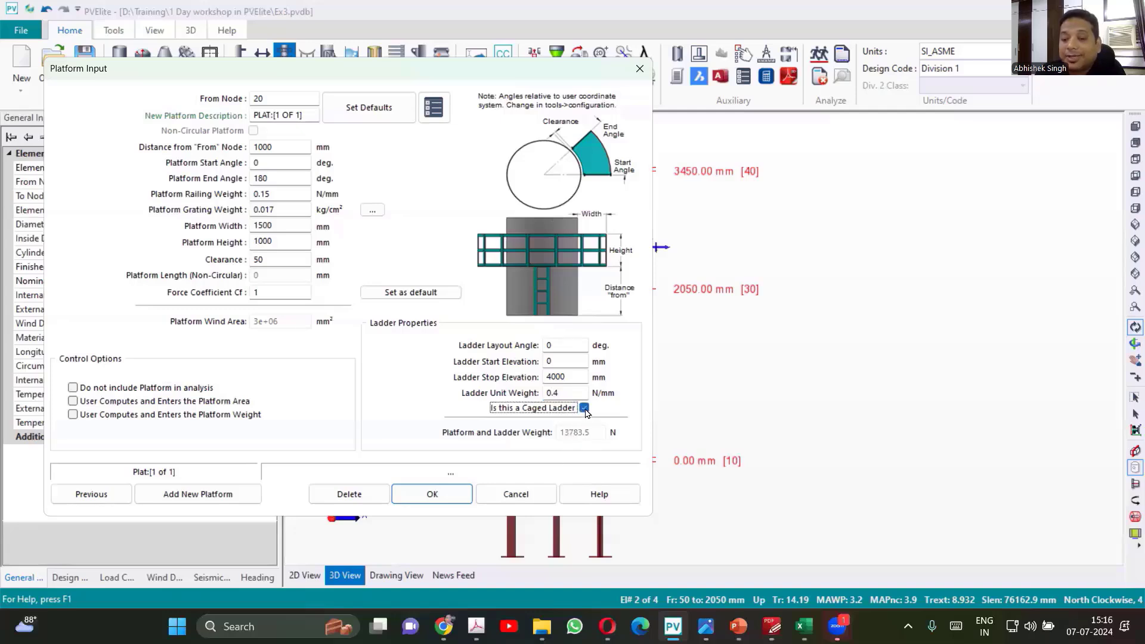
{"action": "mouse_move", "coordinate": [426, 417]}
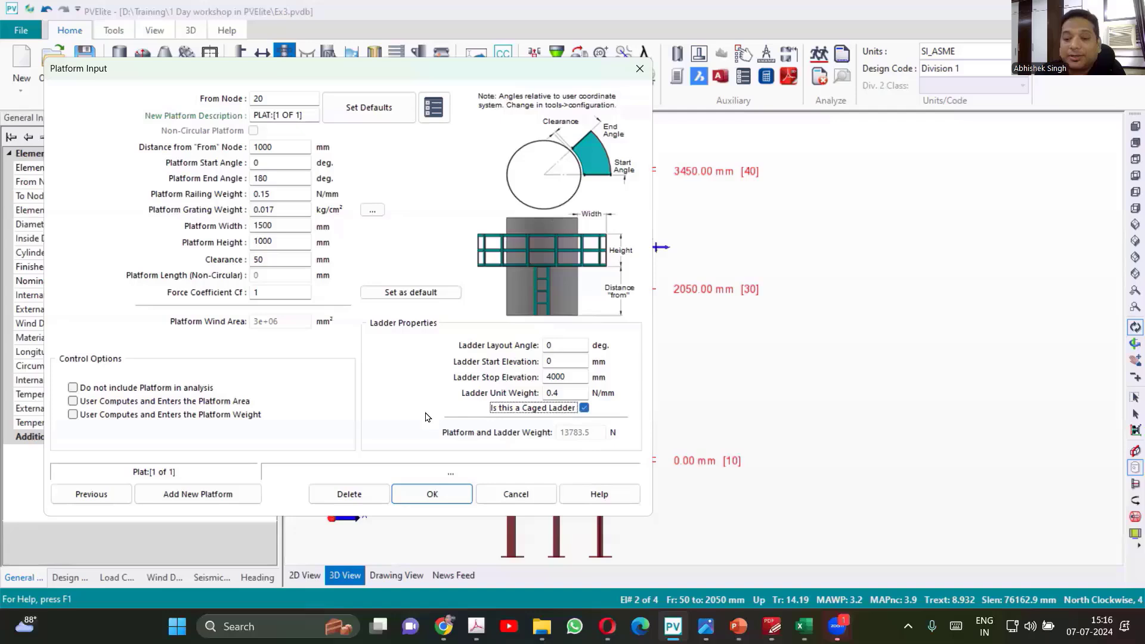
{"action": "mouse_move", "coordinate": [583, 392]}
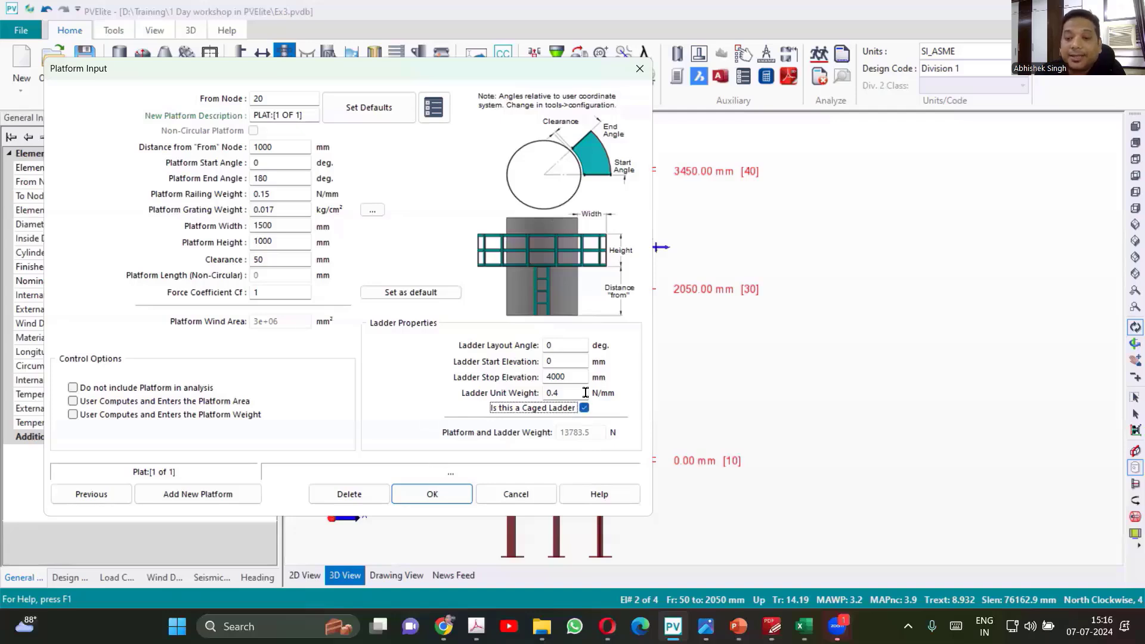
{"action": "mouse_move", "coordinate": [467, 492]}
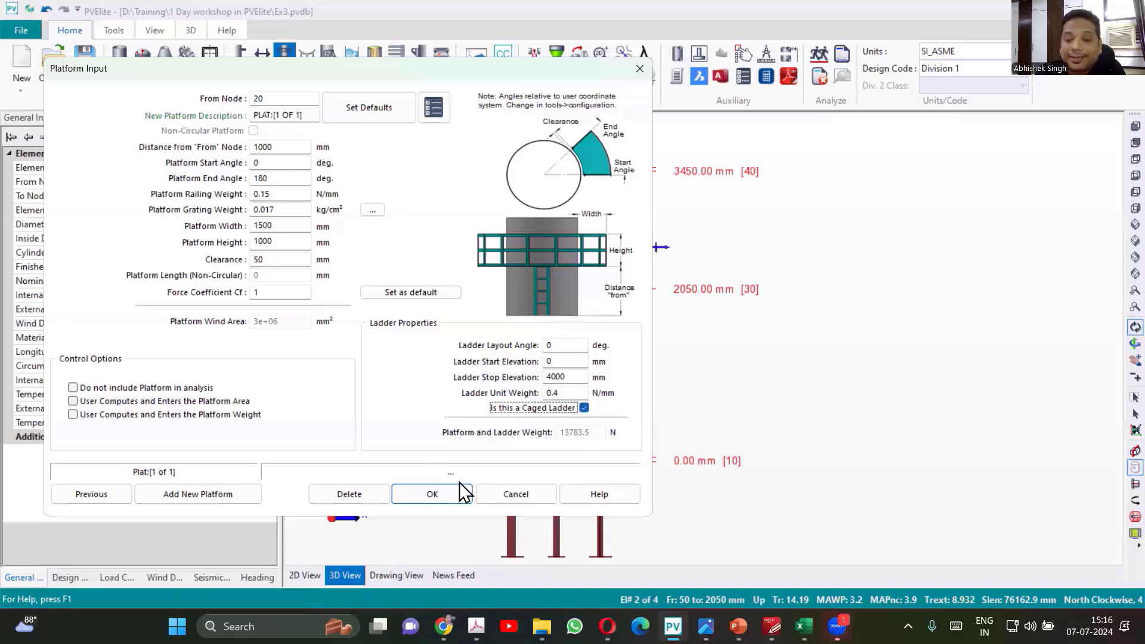
Apply the platform and ladder to the vessel, then revise the ladder stop elevation to 2000 mm.
{"action": "left_click", "coordinate": [430, 493]}
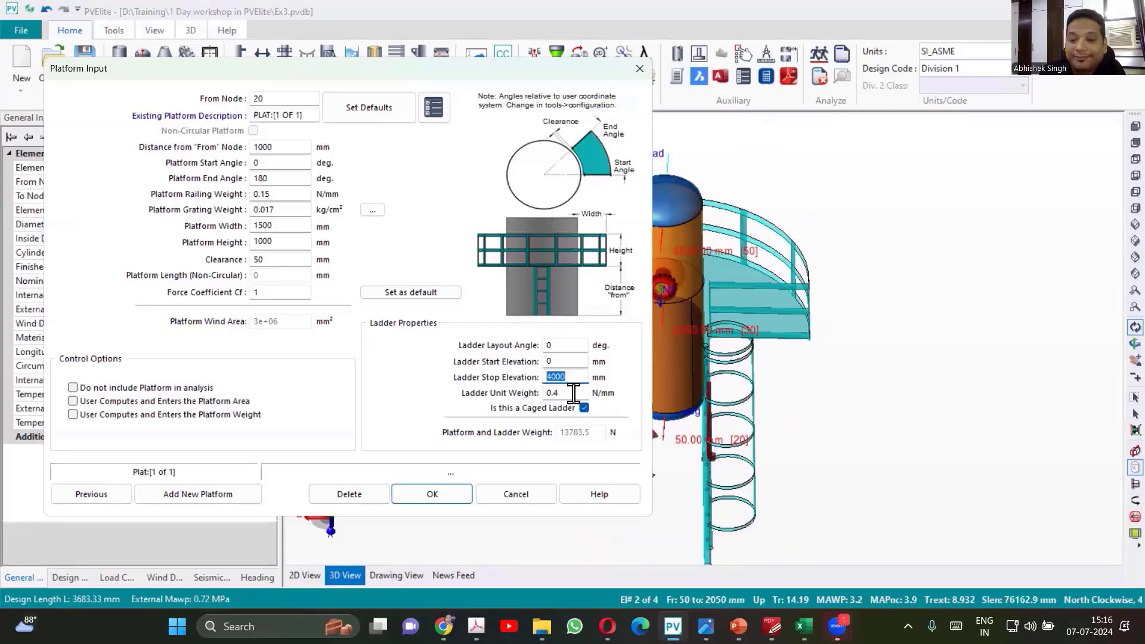
{"action": "type", "text": "2000"}
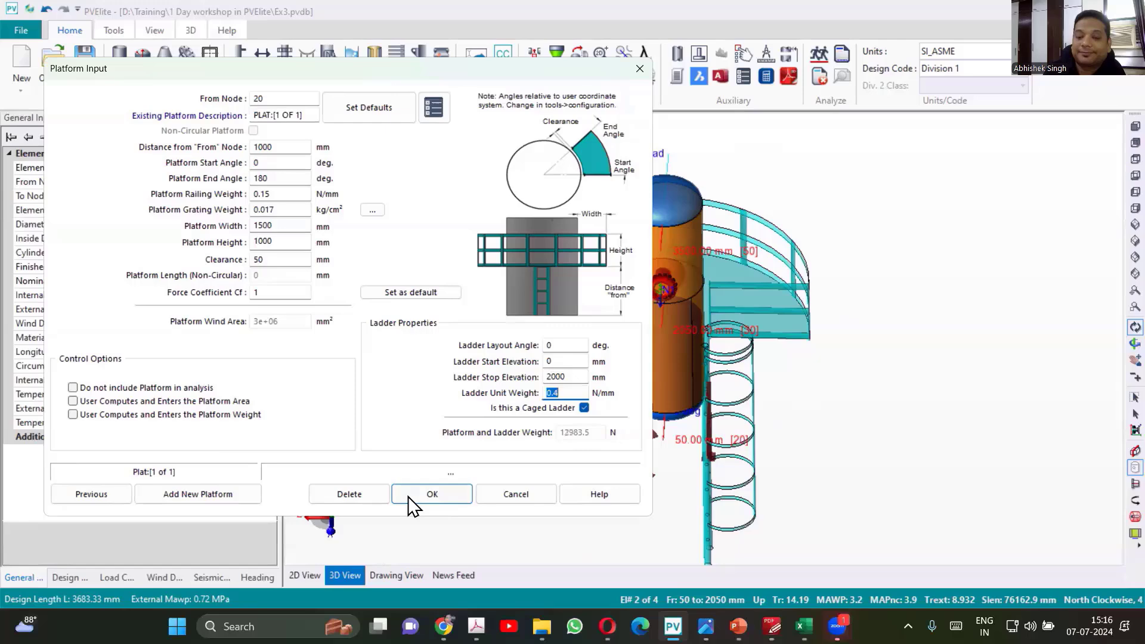
{"action": "left_click", "coordinate": [431, 494]}
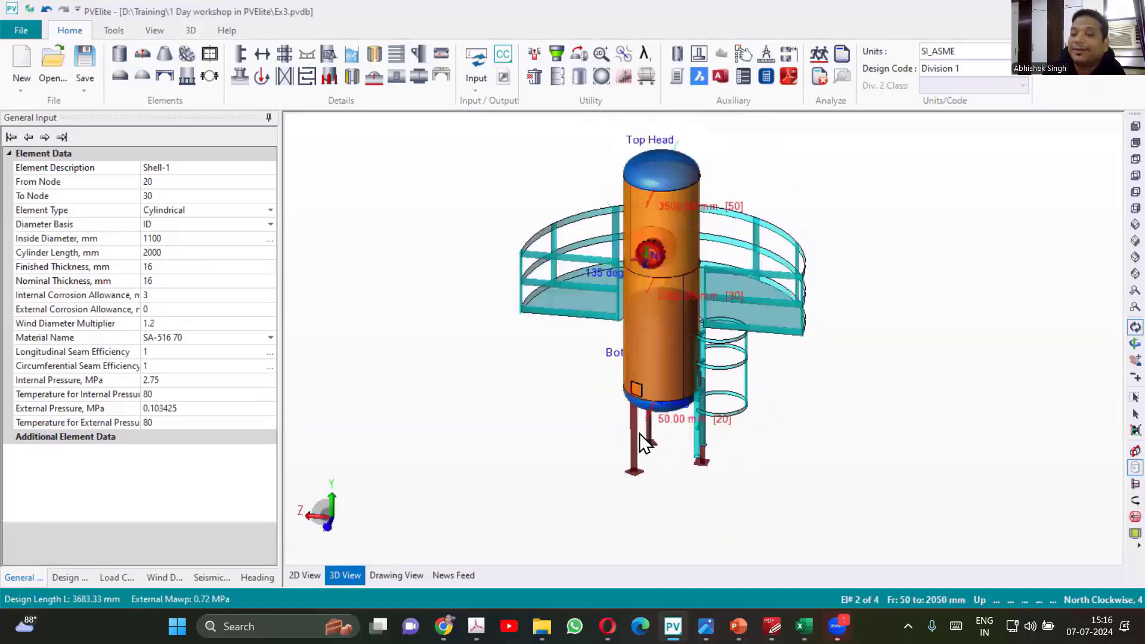
{"action": "scroll", "scroll_direction": "up", "scroll_amount": 3}
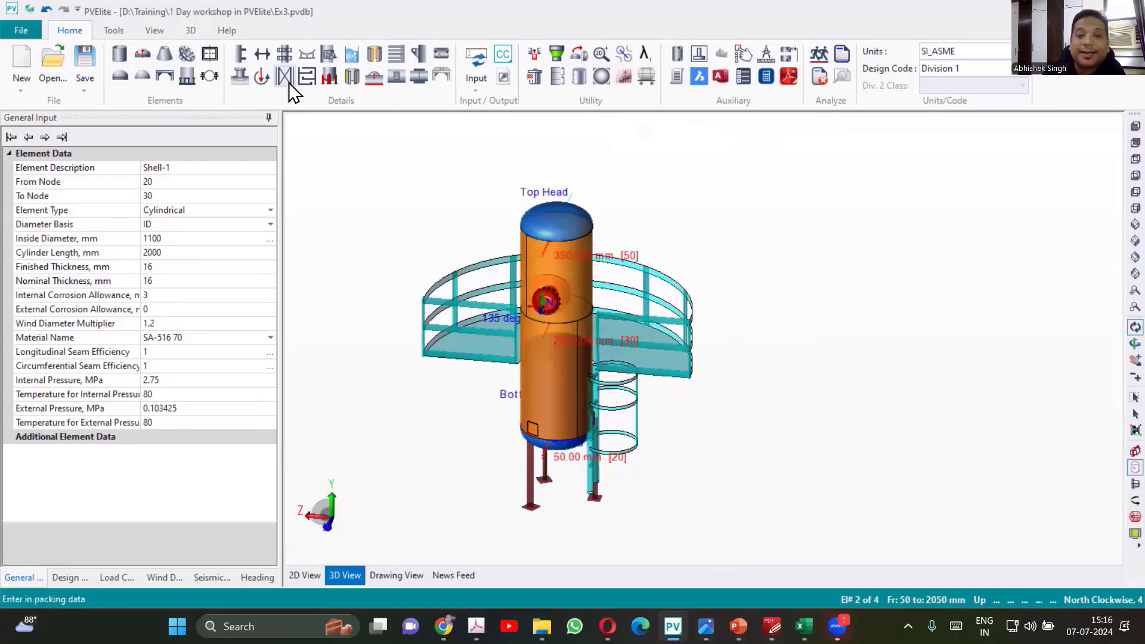
{"action": "mouse_move", "coordinate": [284, 75]}
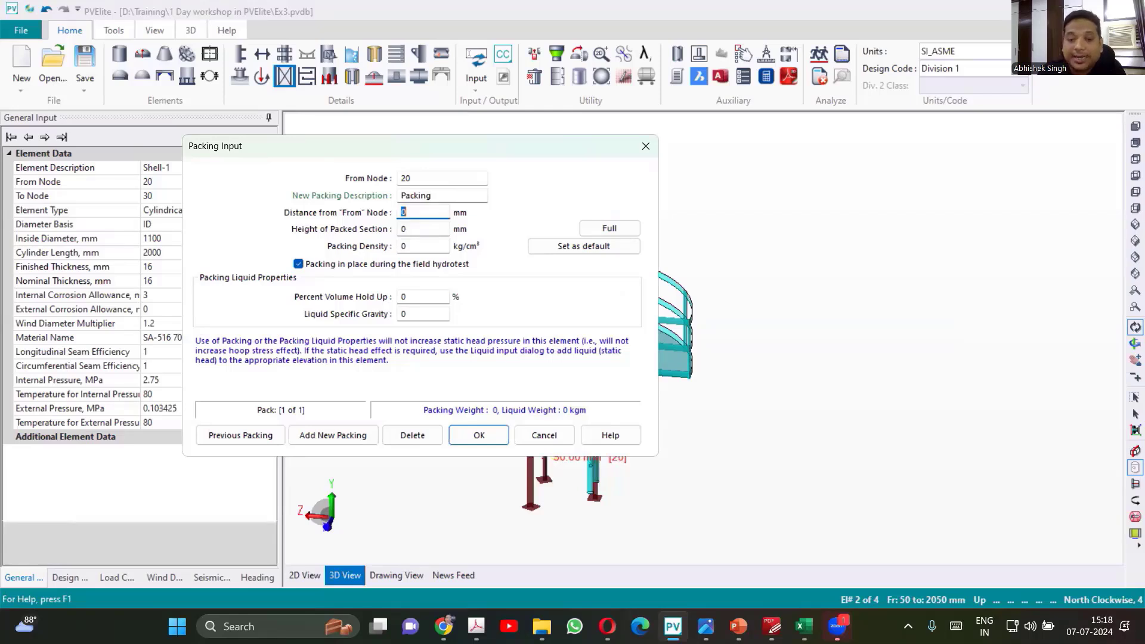
Apply a 500 mm packing 200 mm above node 20 in Shell-1 with 40% hold-up at gravity 0.5.
{"action": "type", "text": "200"}
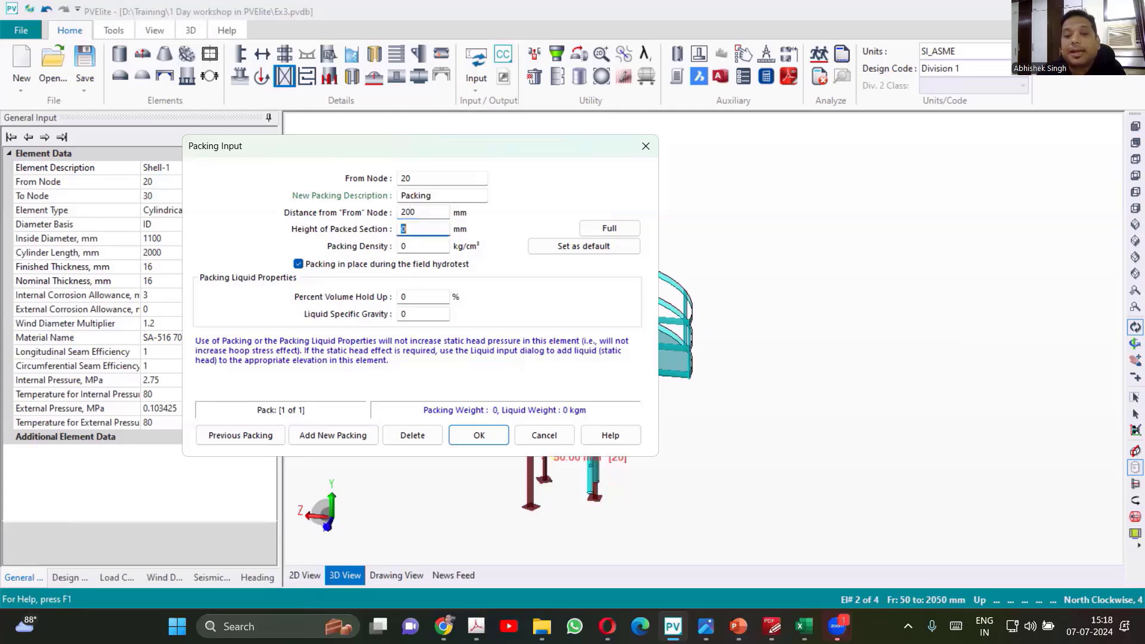
{"action": "type", "text": "500"}
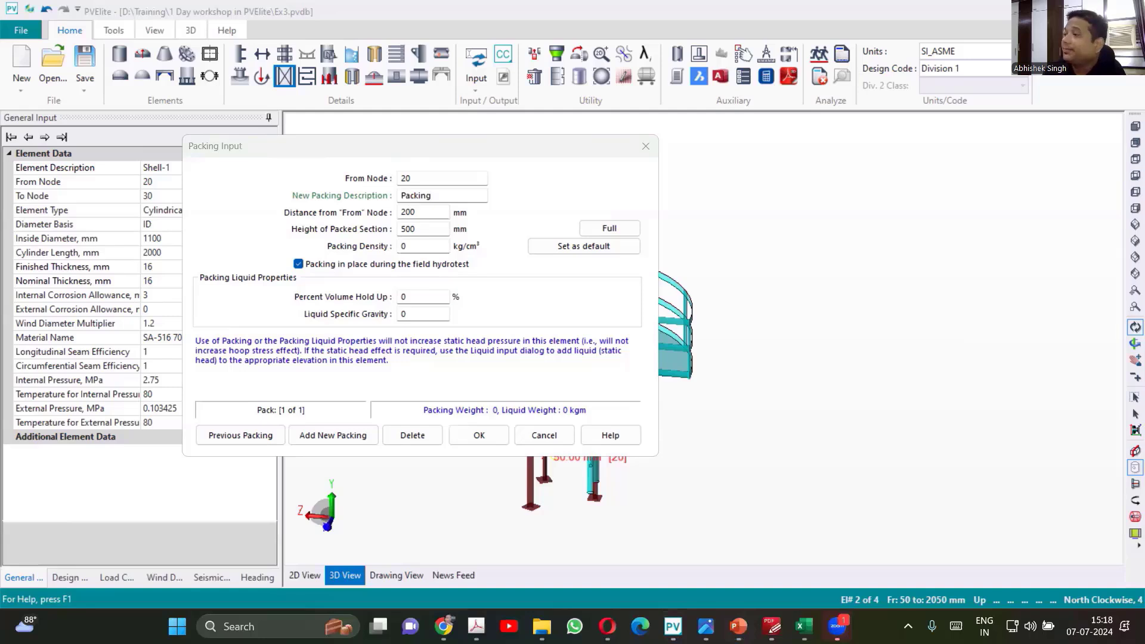
{"action": "mouse_move", "coordinate": [512, 468]}
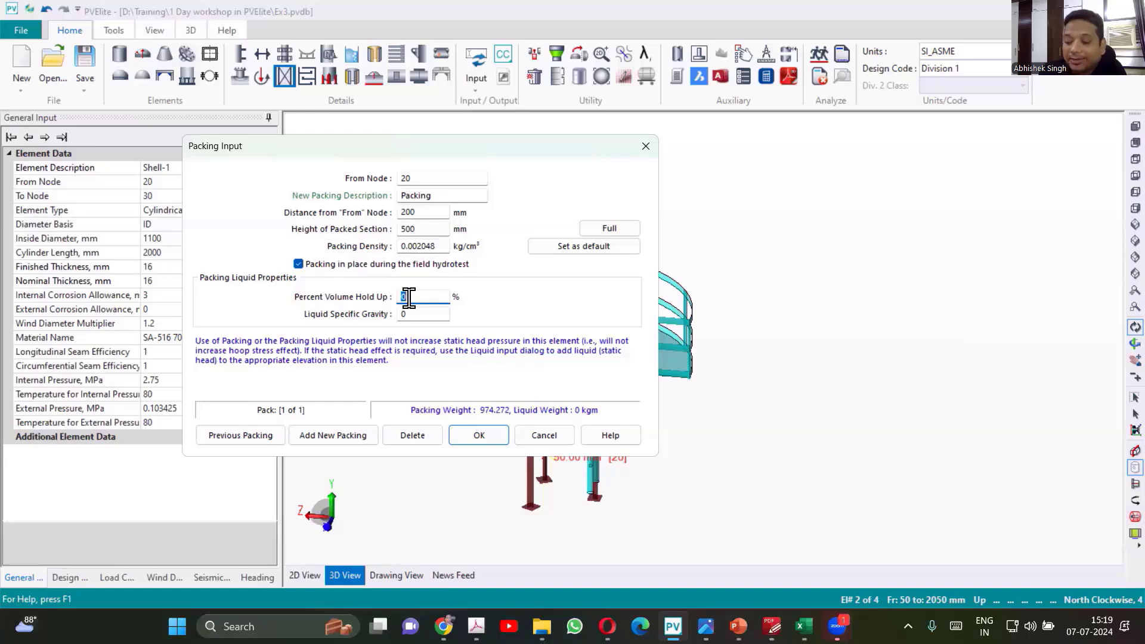
{"action": "type", "text": "40"}
{"action": "left_click", "coordinate": [422, 313]}
{"action": "type", "text": ".5"}
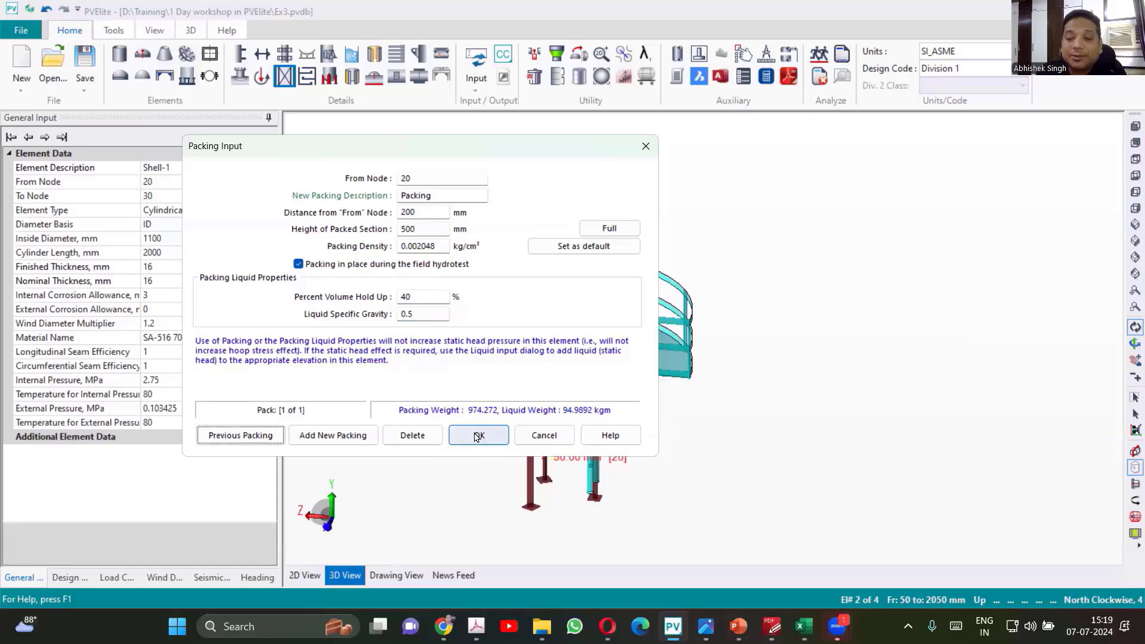
{"action": "left_click", "coordinate": [478, 435]}
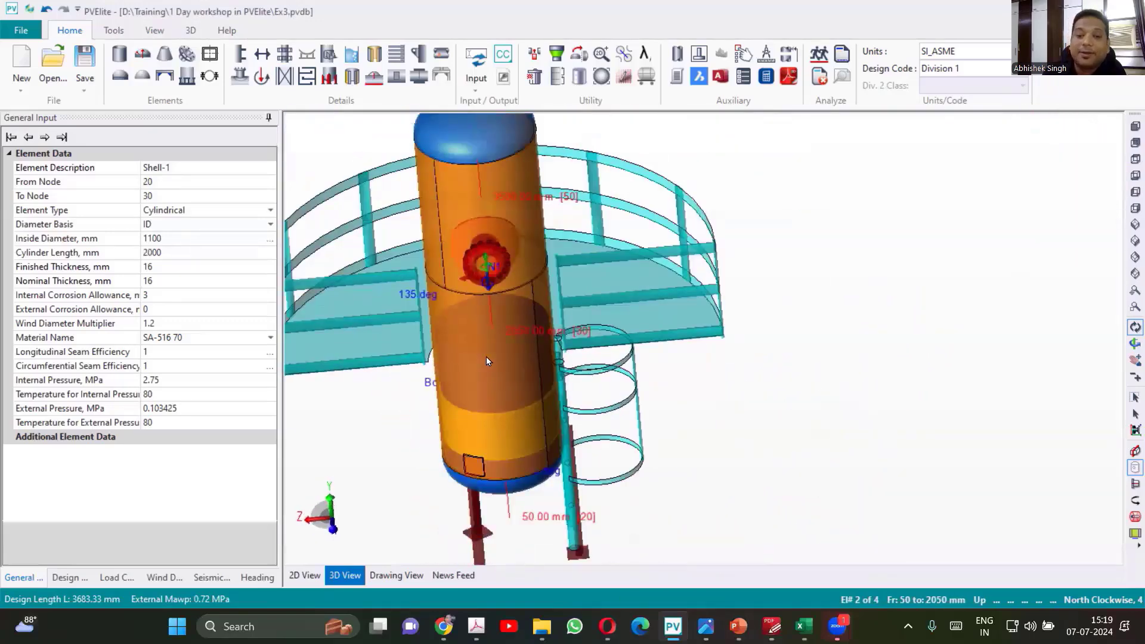
Bring up the Tray Input dialog for Shell-1 at node 20.
{"action": "left_click", "coordinate": [306, 77]}
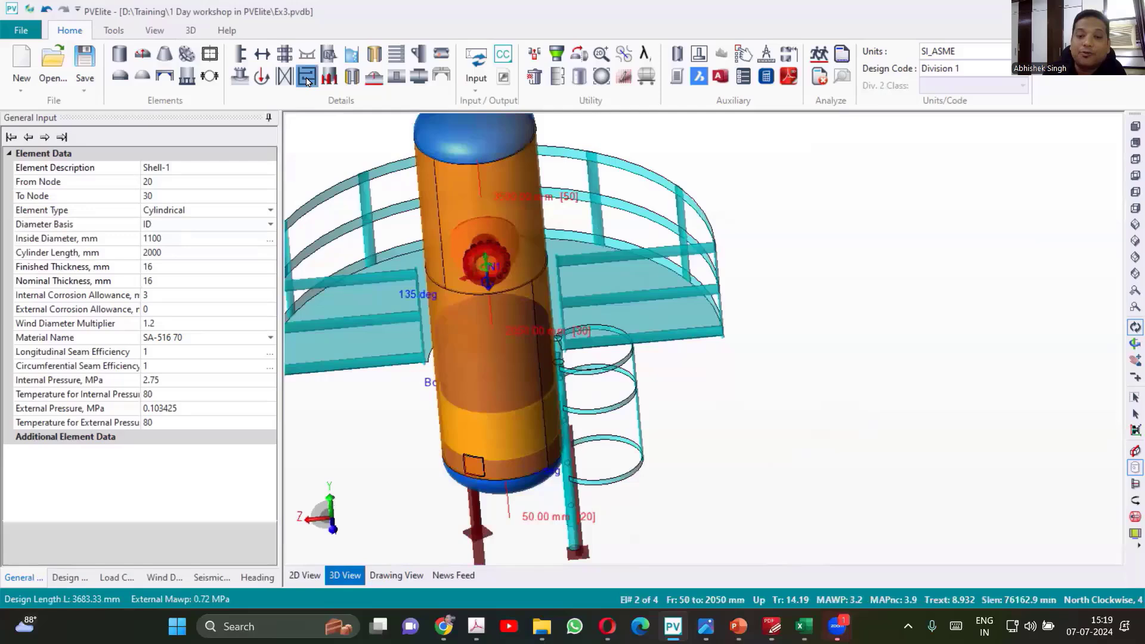
{"action": "left_click", "coordinate": [307, 76]}
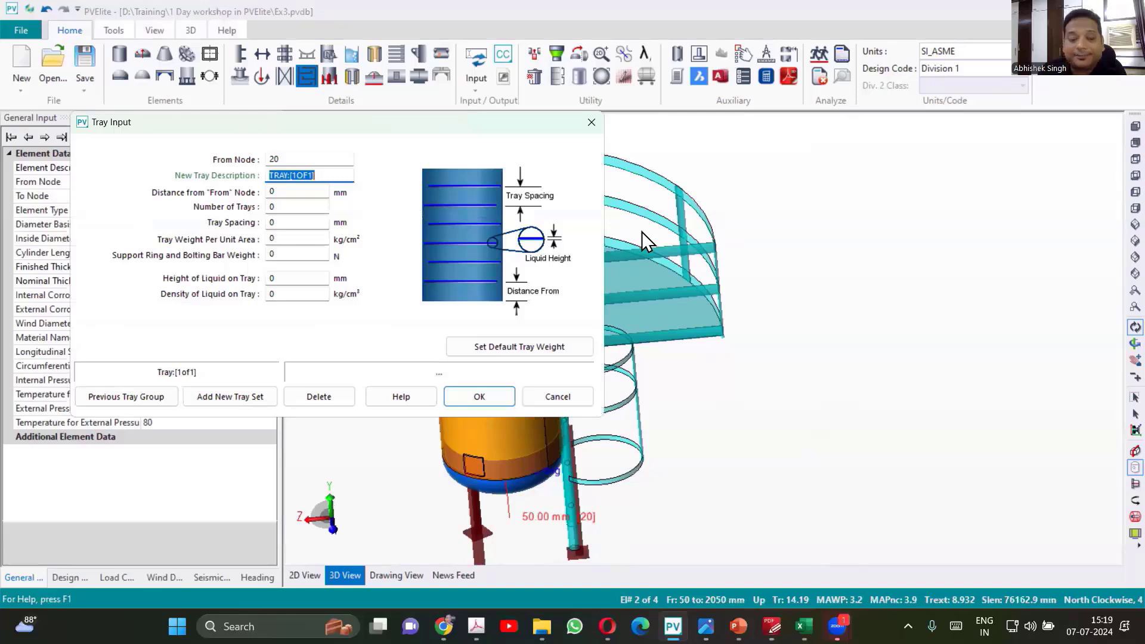
Switch the tray input from Shell-1 to Shell-2 at node 30.
{"action": "left_click", "coordinate": [297, 192]}
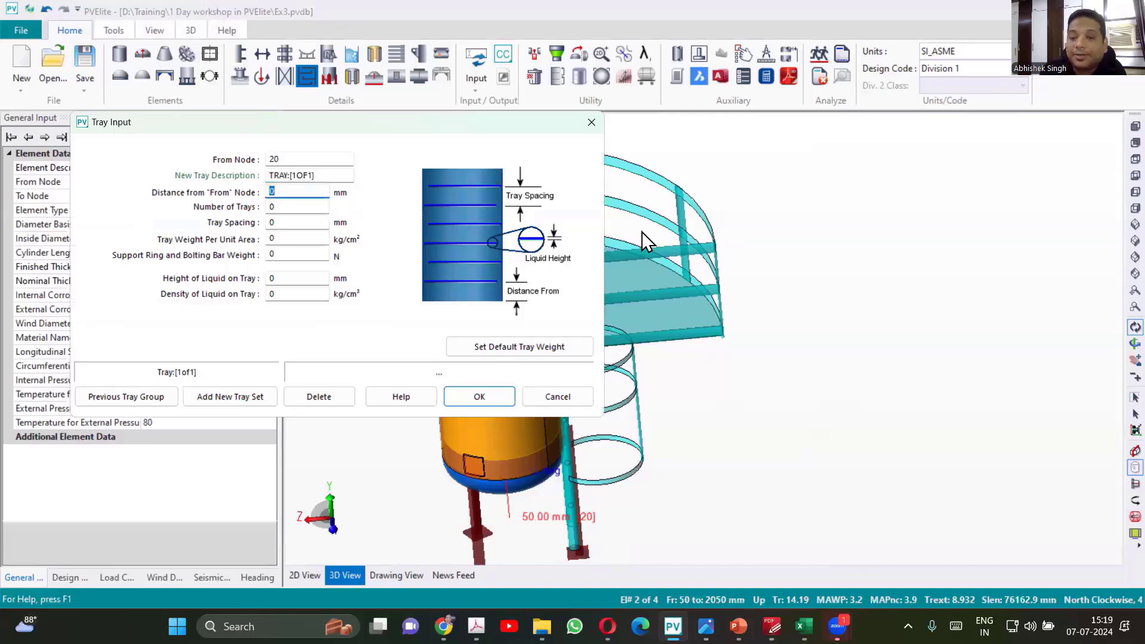
{"action": "mouse_move", "coordinate": [591, 116]}
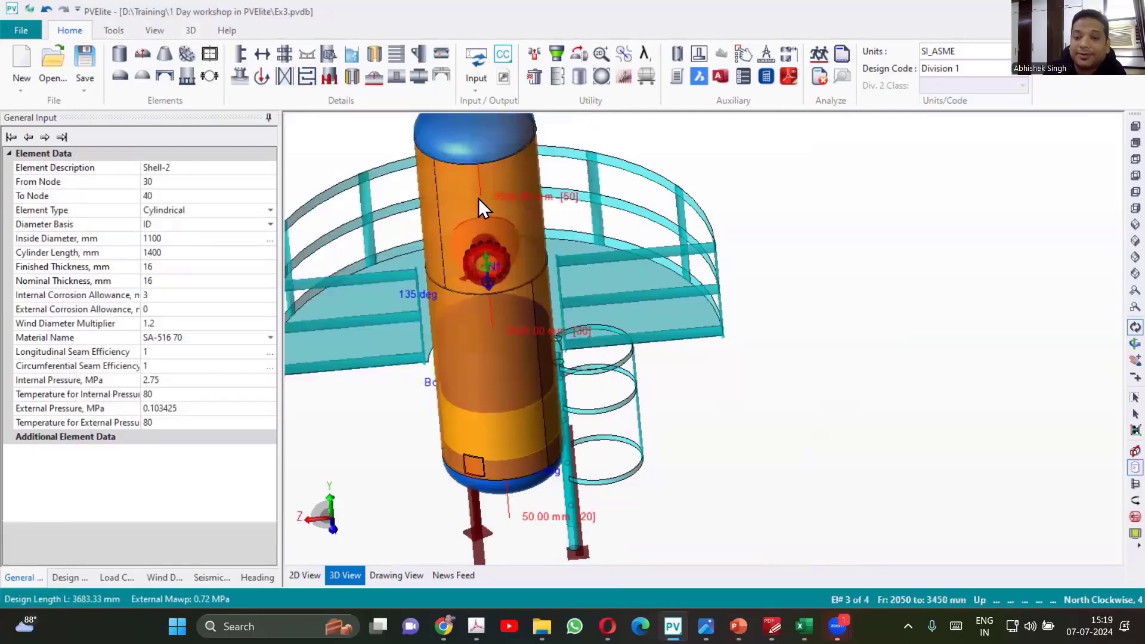
{"action": "left_click_drag", "start_coordinate": [482, 208], "coordinate": [434, 182]}
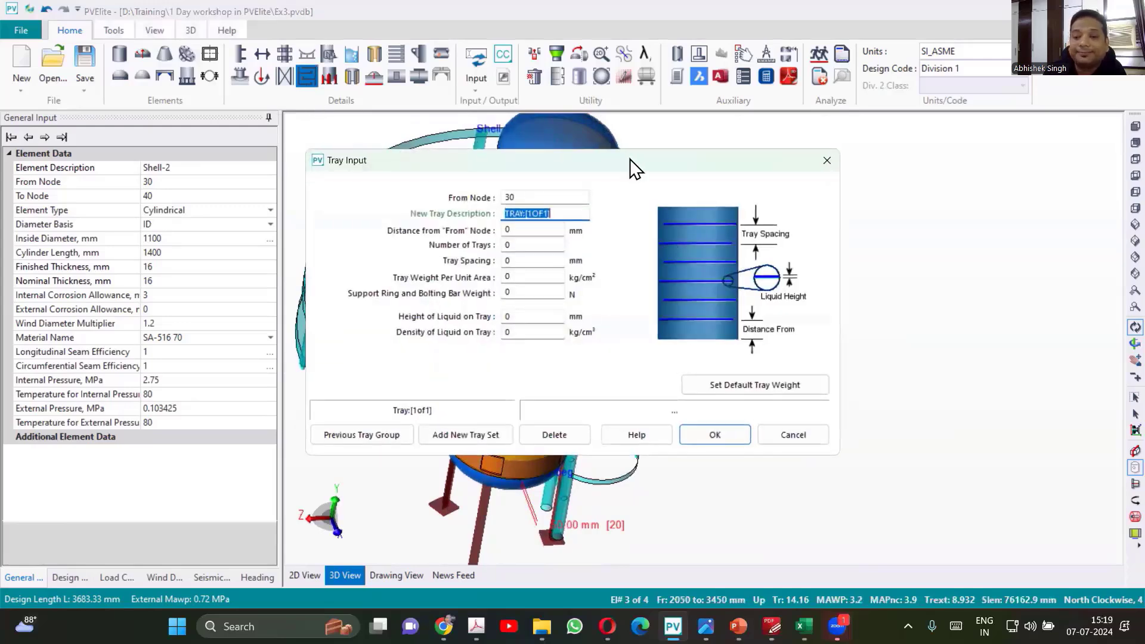
{"action": "mouse_move", "coordinate": [538, 173]}
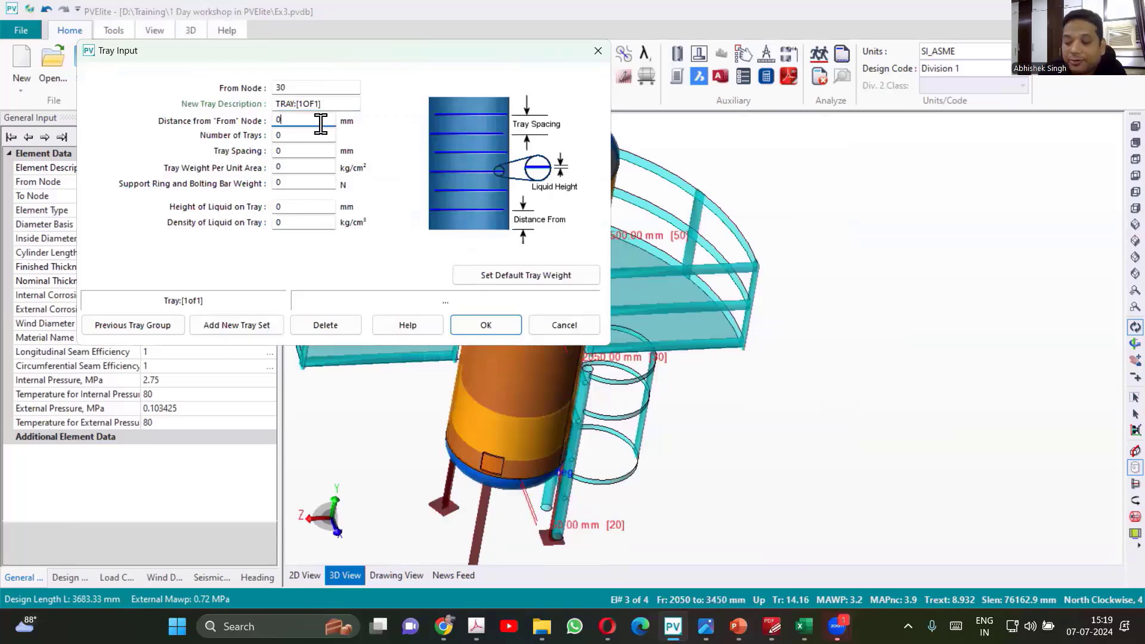
Enter 3 trays starting 50 mm above node 30 with 400 mm spacing and tray weight 81.
{"action": "type", "text": "050"}
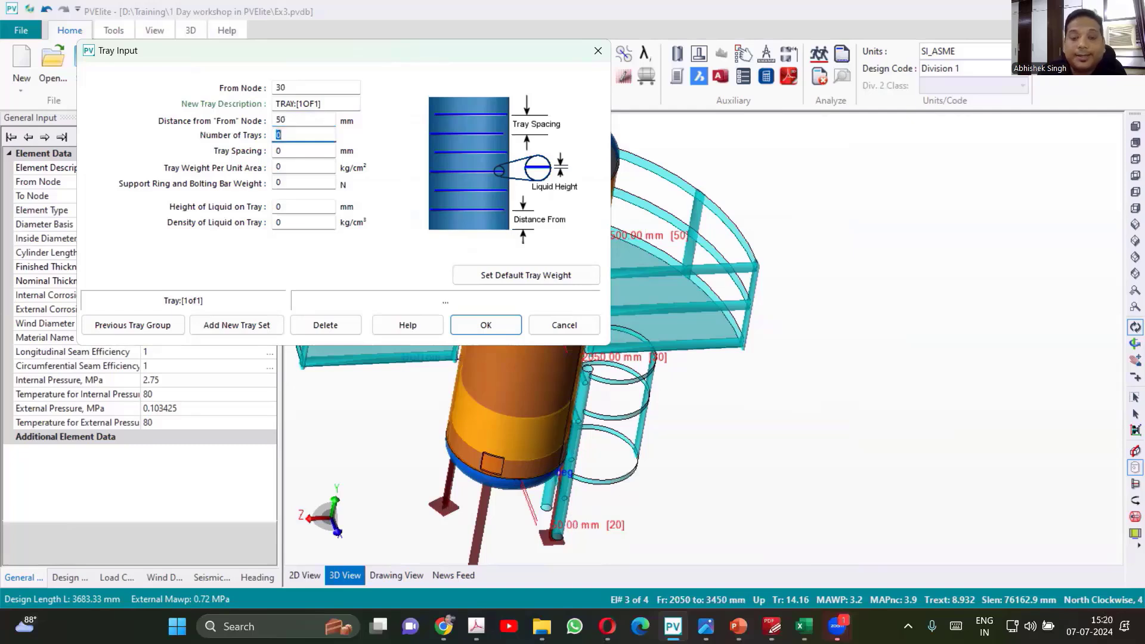
{"action": "type", "text": "3"}
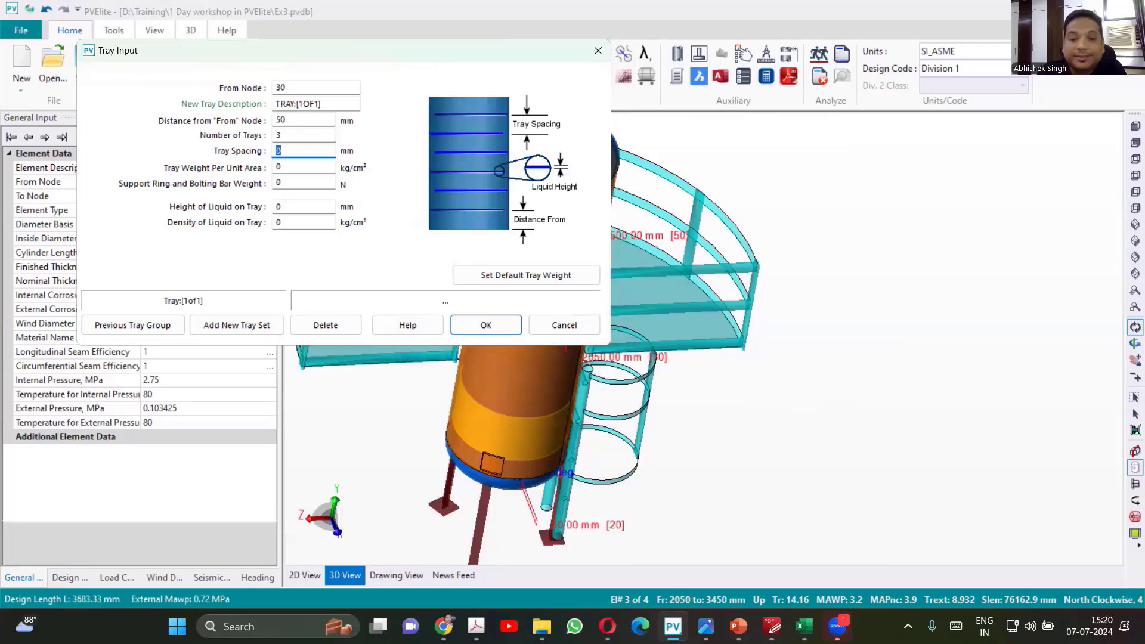
{"action": "type", "text": "400"}
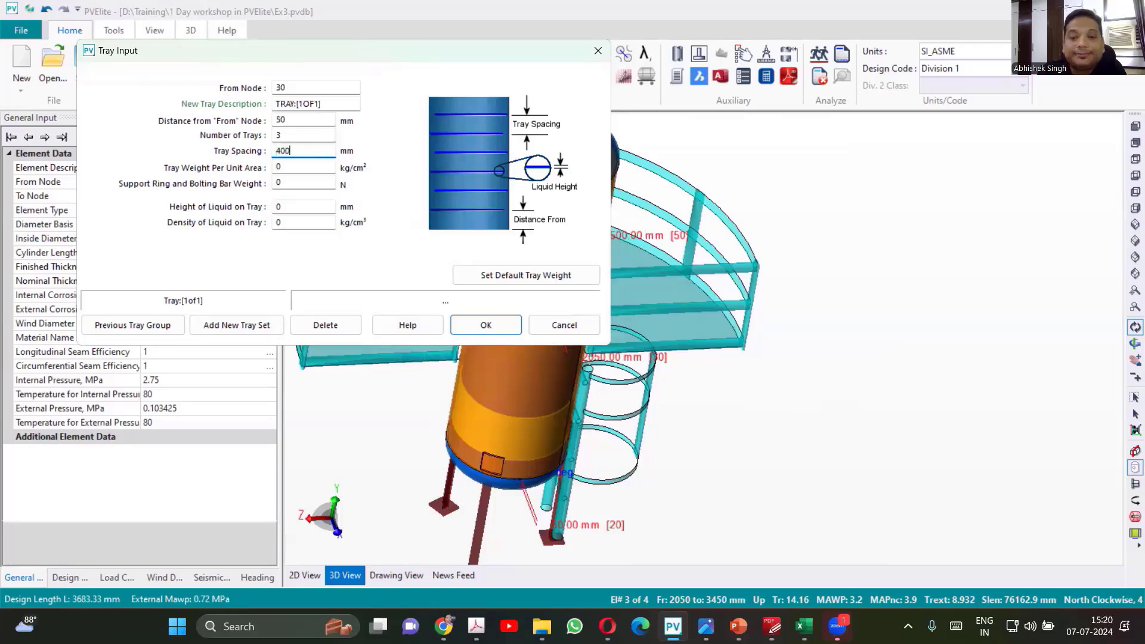
{"action": "left_click", "coordinate": [302, 167]}
{"action": "type", "text": "81"}
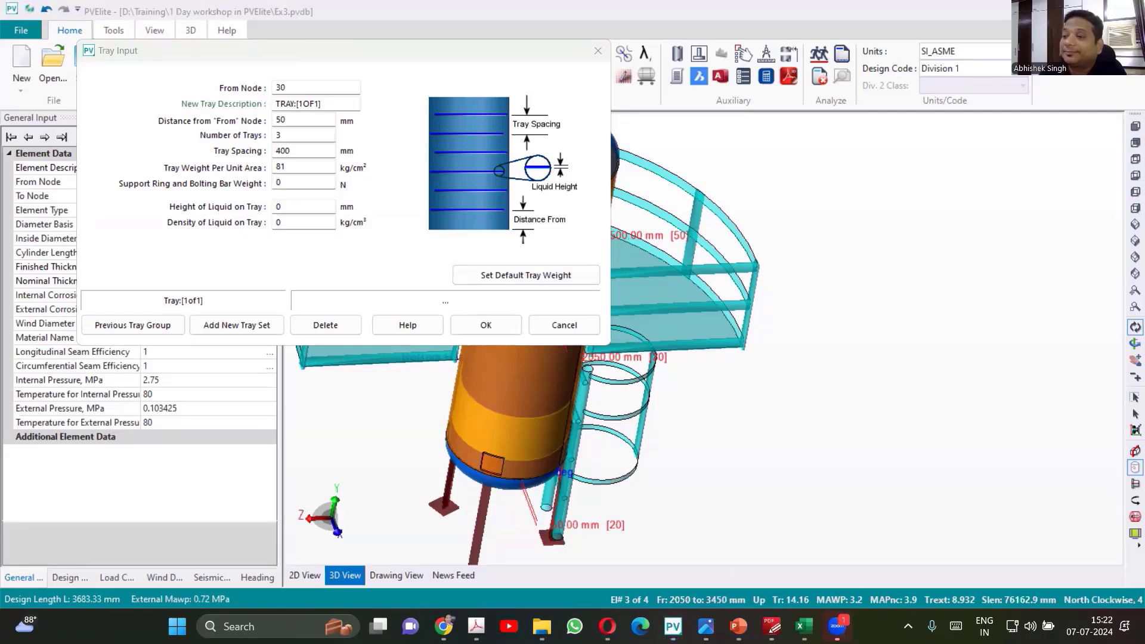
{"action": "mouse_move", "coordinate": [318, 207]}
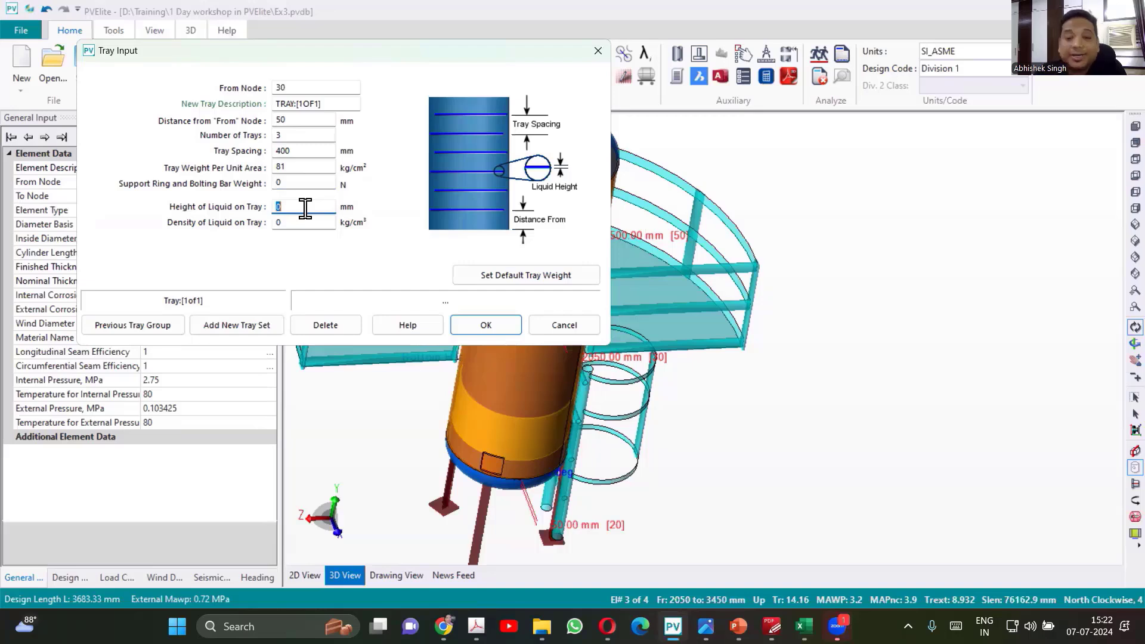
Set liquid height 50 mm at density 0.5, correct tray weight to 0.81 and apply the tray set.
{"action": "type", "text": "5"}
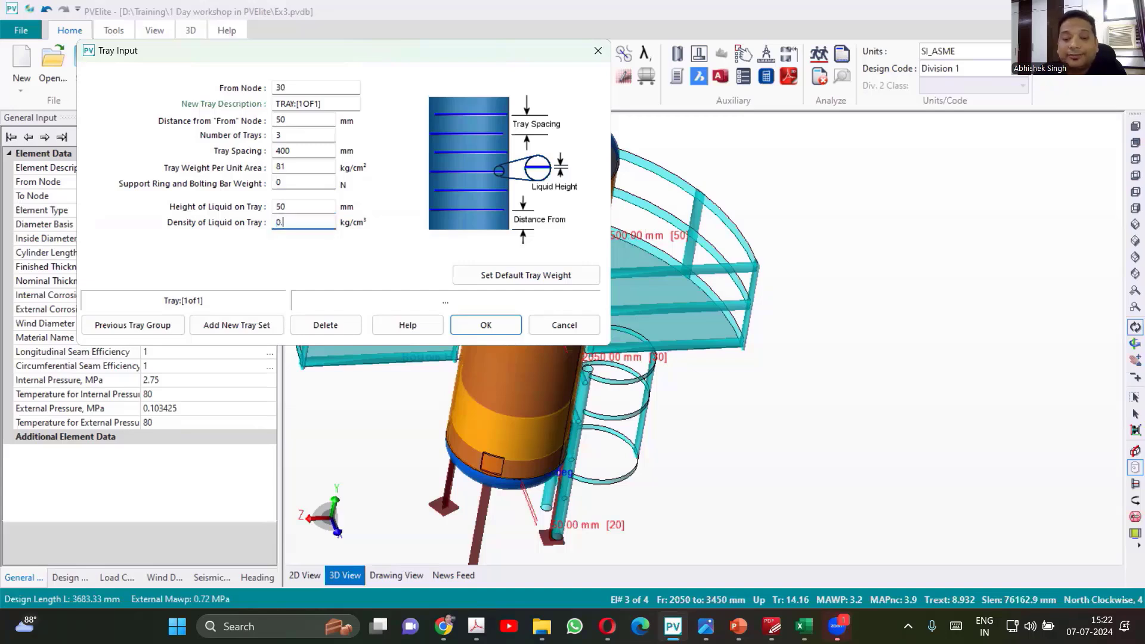
{"action": "type", "text": ".5"}
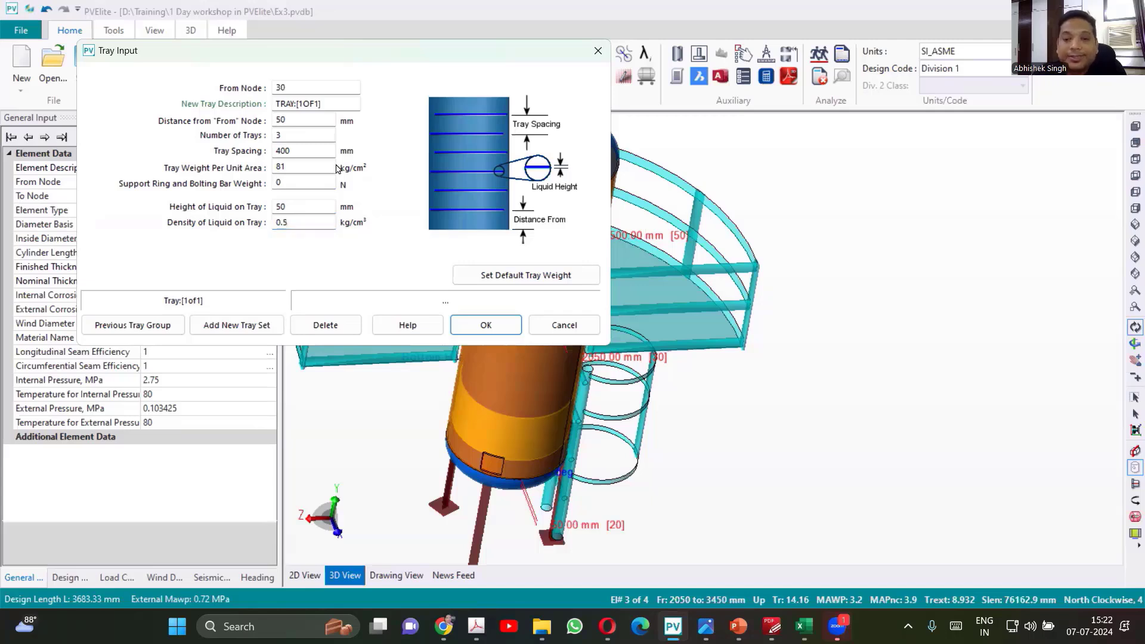
{"action": "mouse_move", "coordinate": [485, 324]}
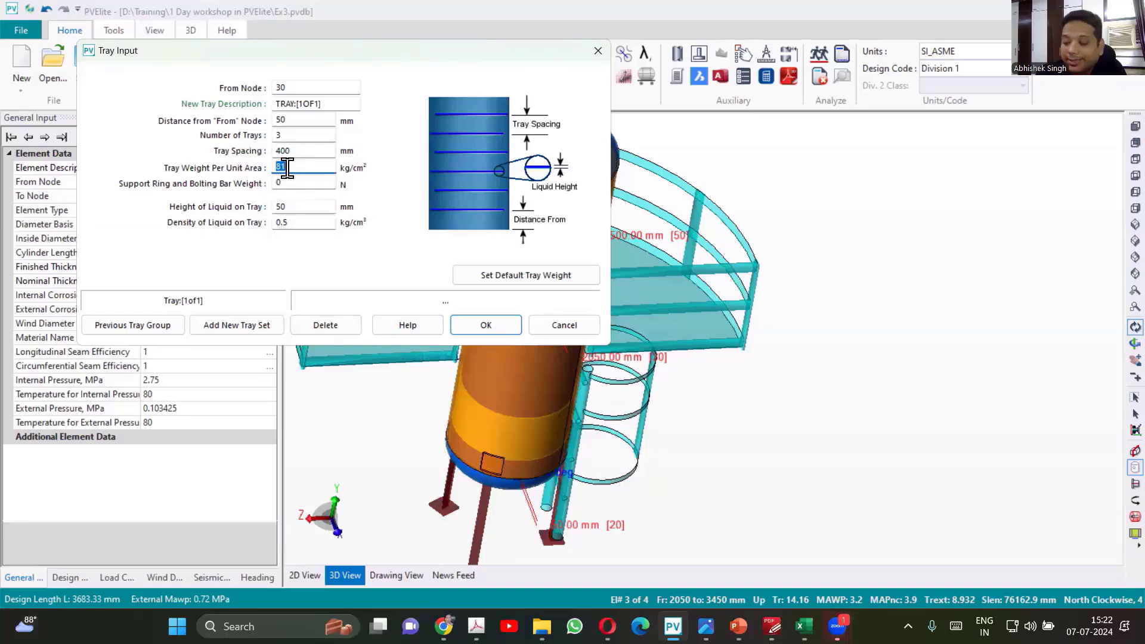
{"action": "type", "text": "0.8"}
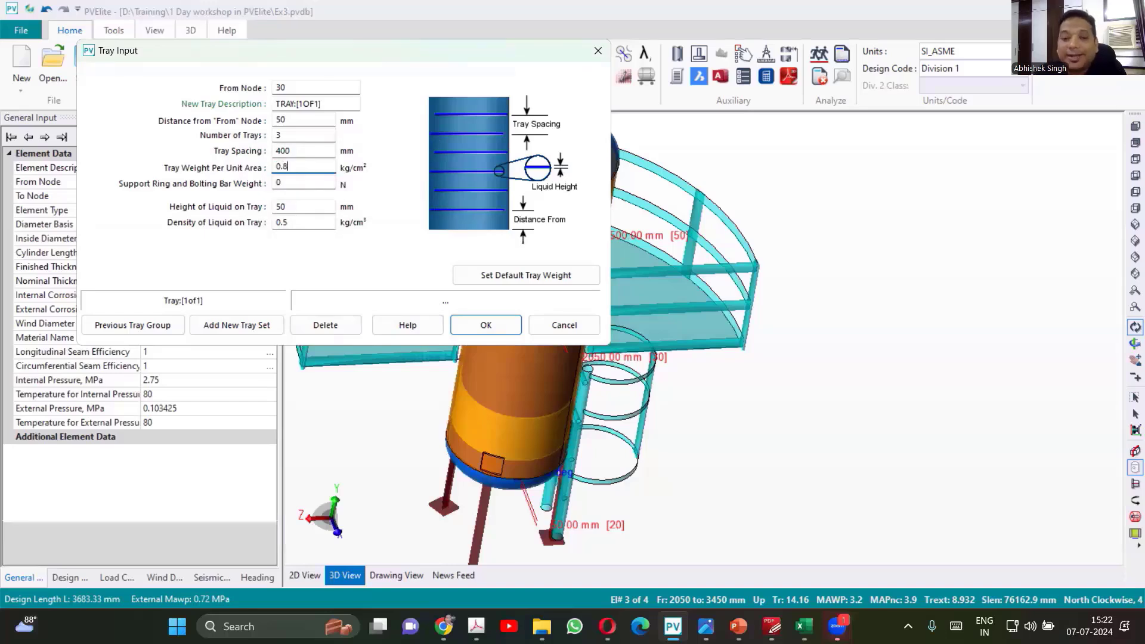
{"action": "type", "text": "1"}
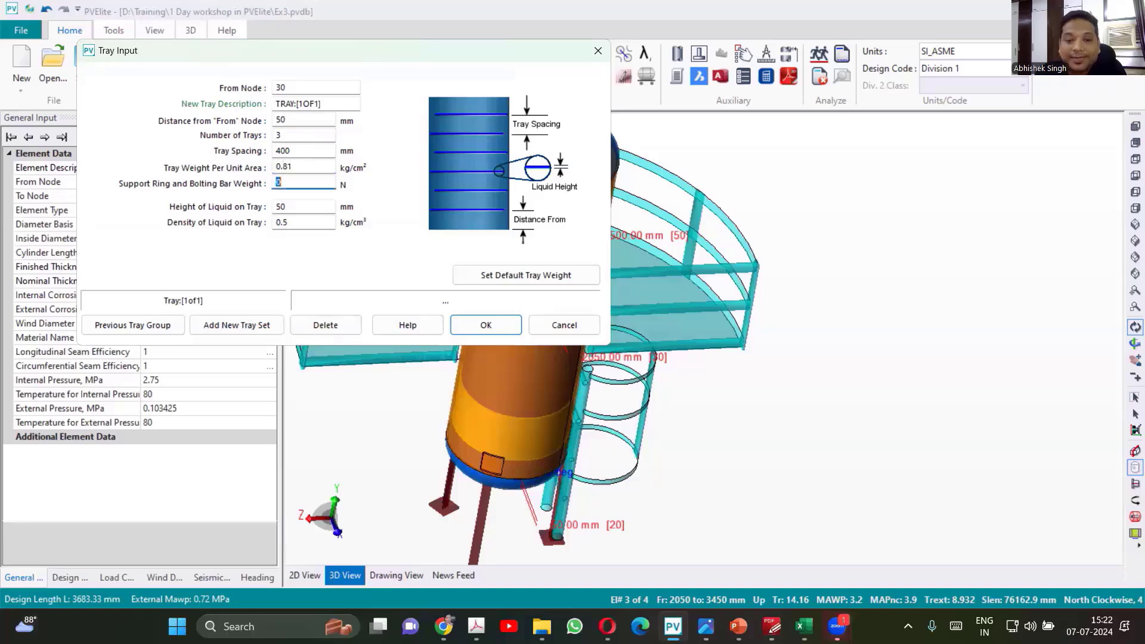
{"action": "mouse_move", "coordinate": [354, 179]}
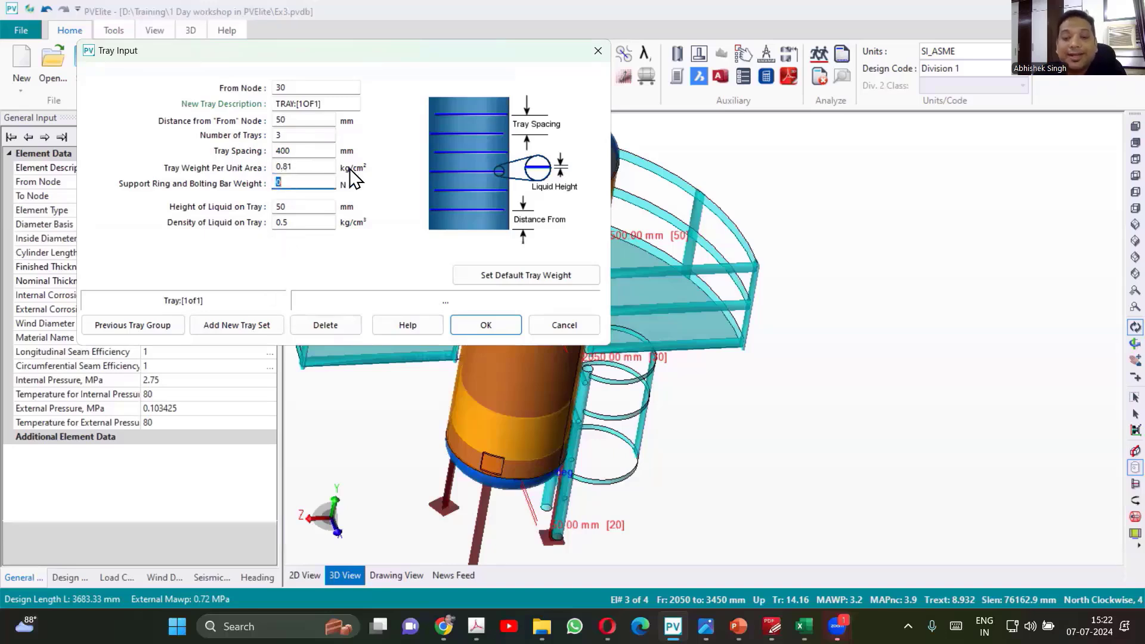
{"action": "mouse_move", "coordinate": [486, 325]}
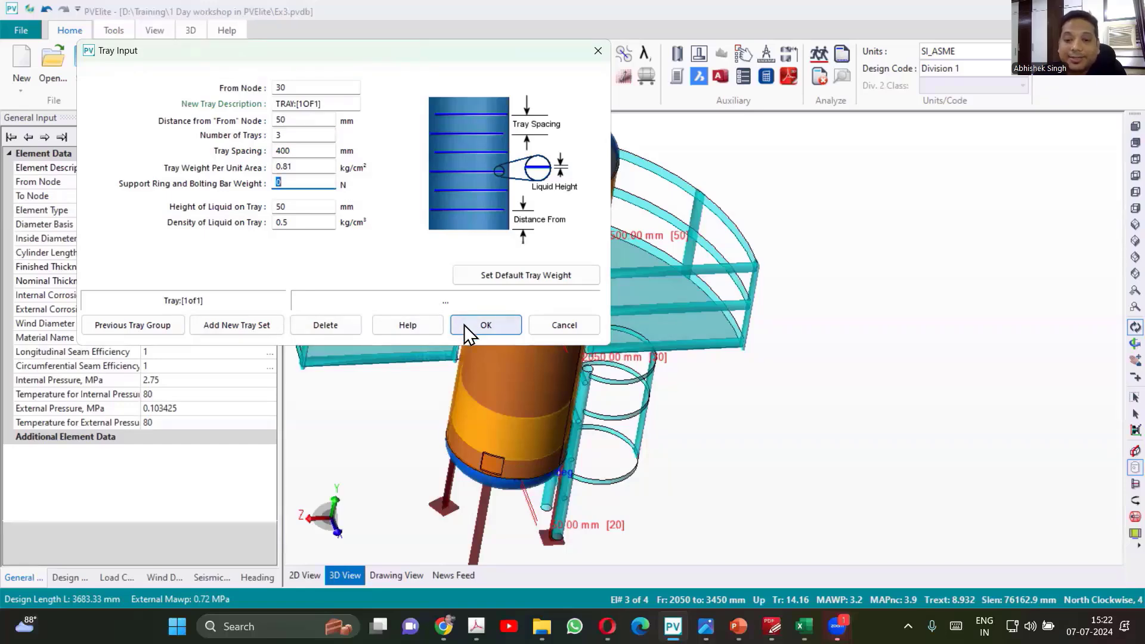
{"action": "left_click", "coordinate": [485, 325]}
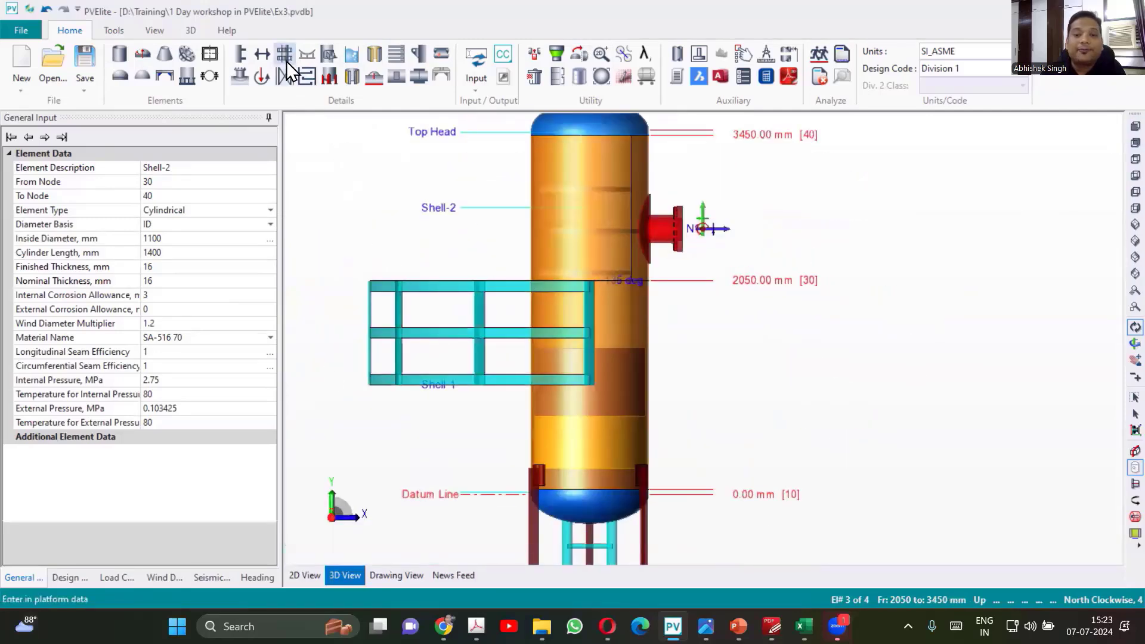
{"action": "mouse_move", "coordinate": [284, 75]}
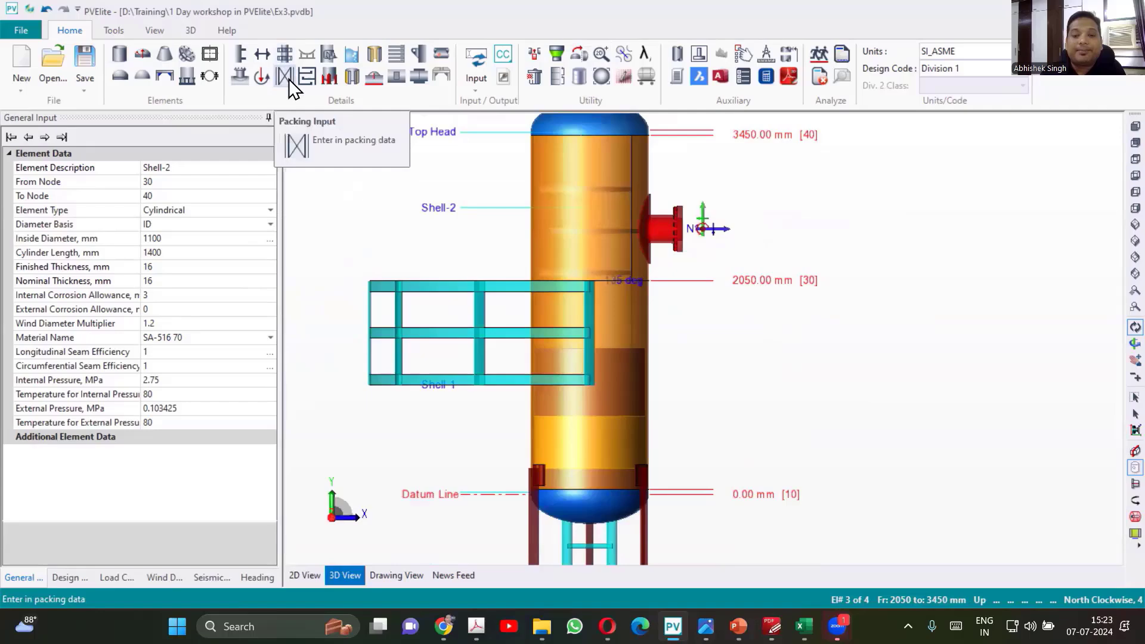